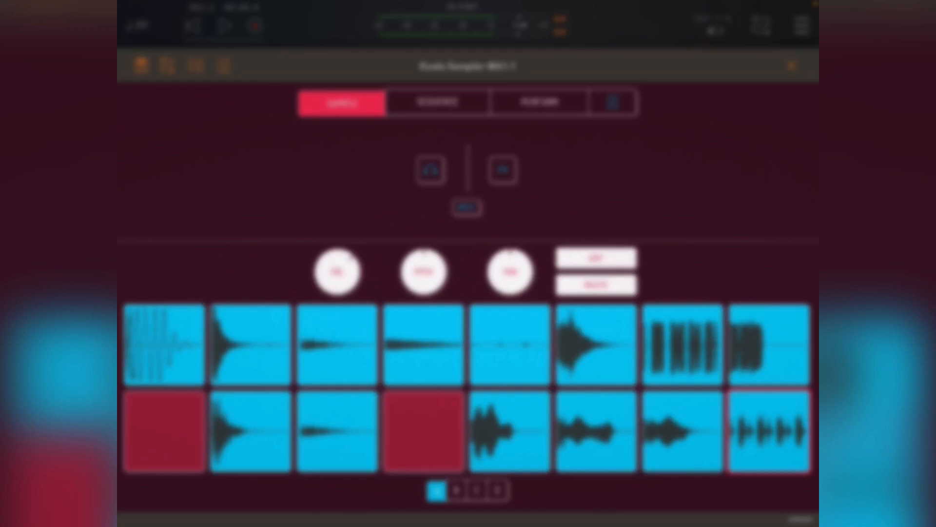
Audition the top-row pads, play the pattern, review its notes, and return to the sample pads page
click(768, 430)
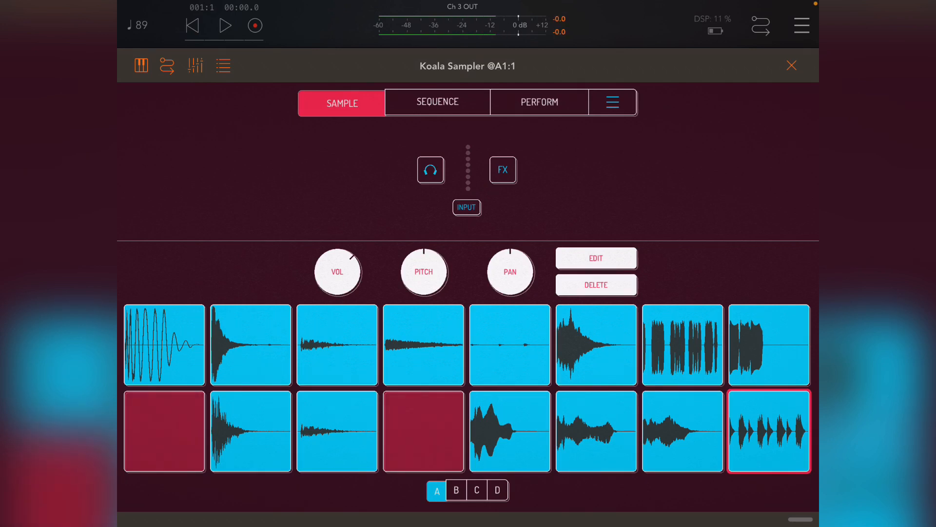
click(510, 344)
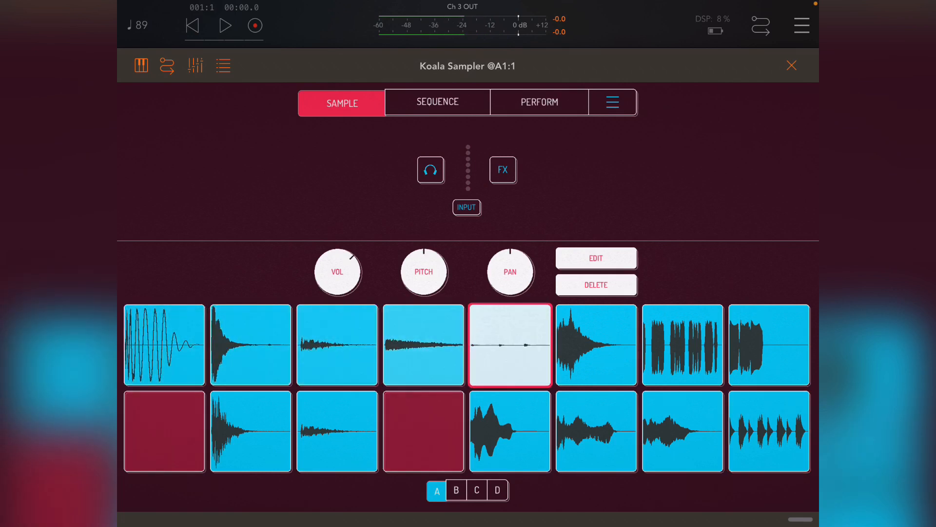
click(510, 345)
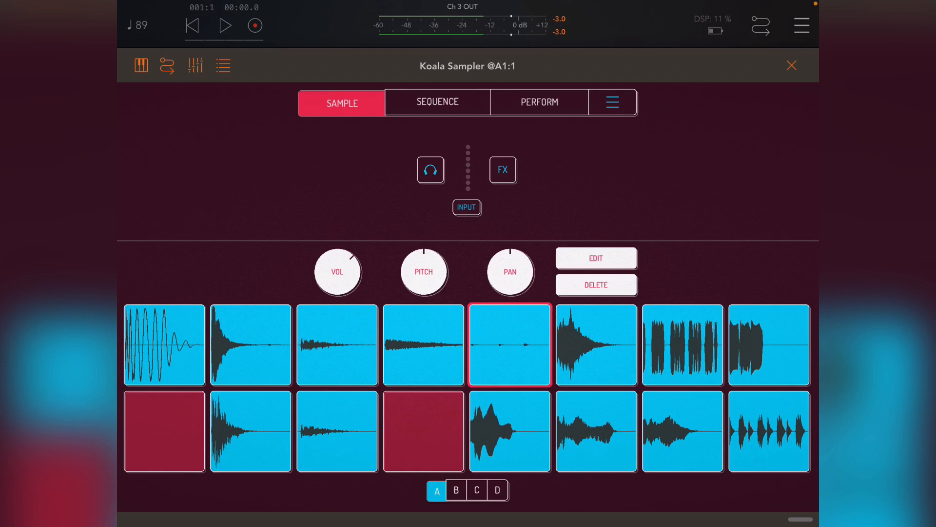
click(226, 25)
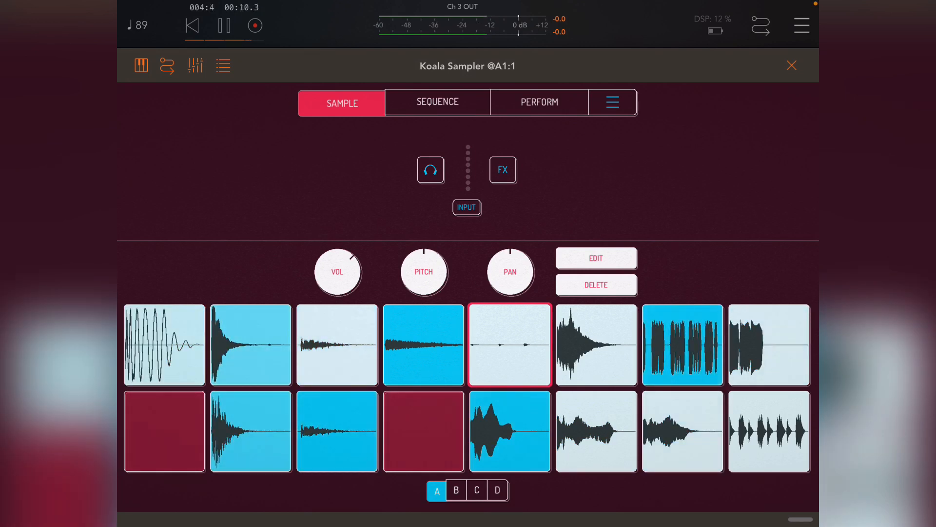
click(225, 26)
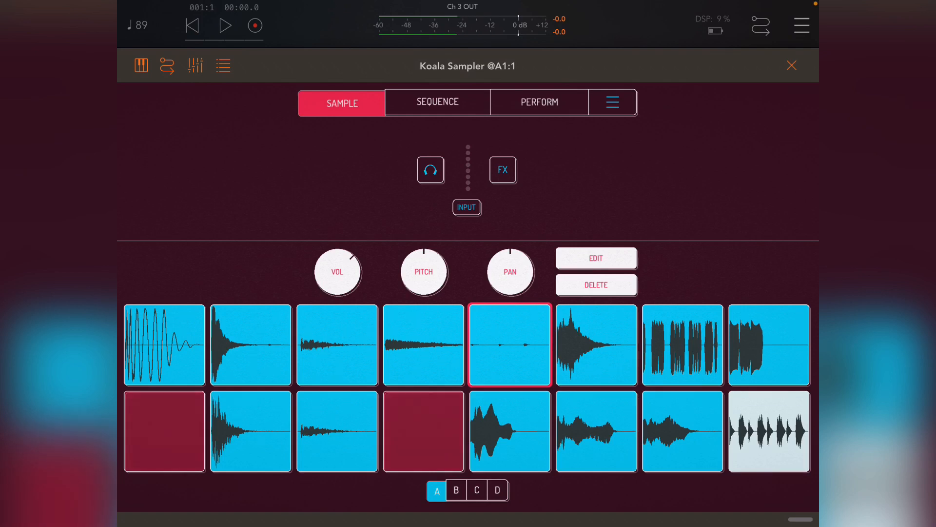
click(438, 102)
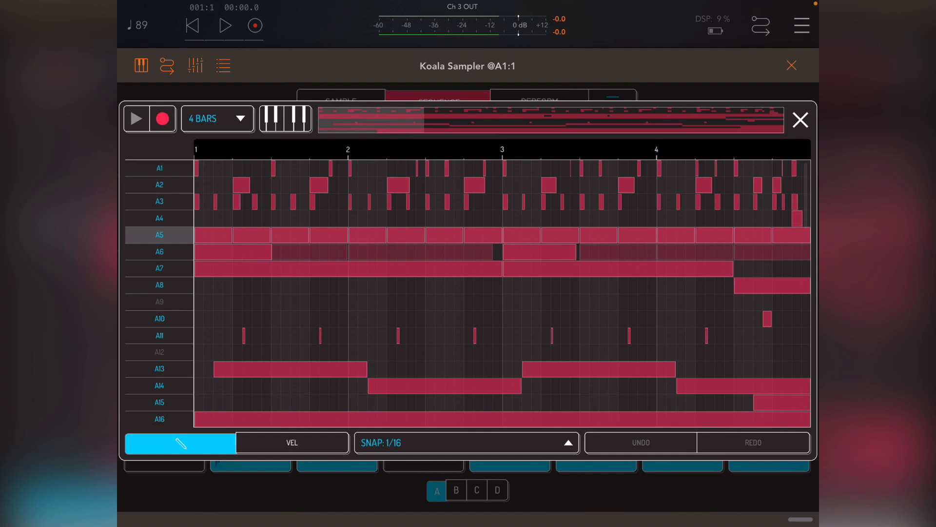
click(798, 119)
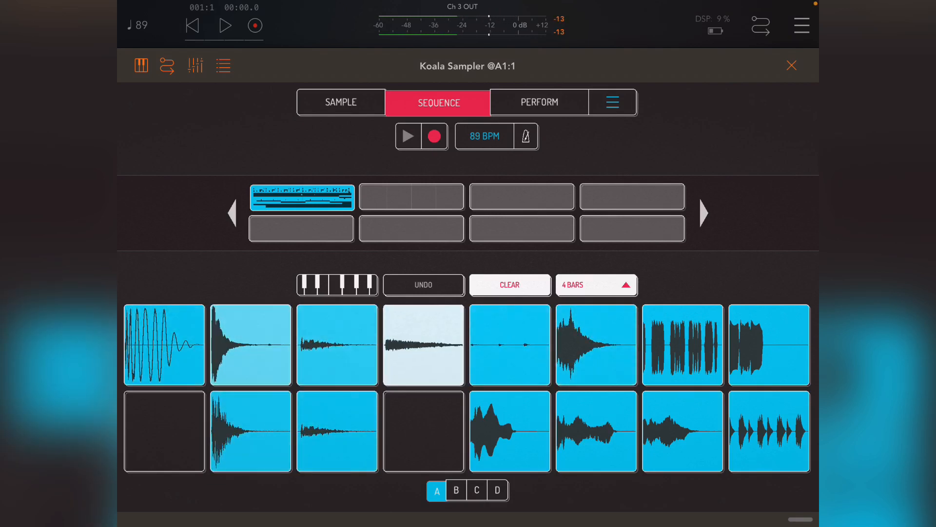
click(422, 344)
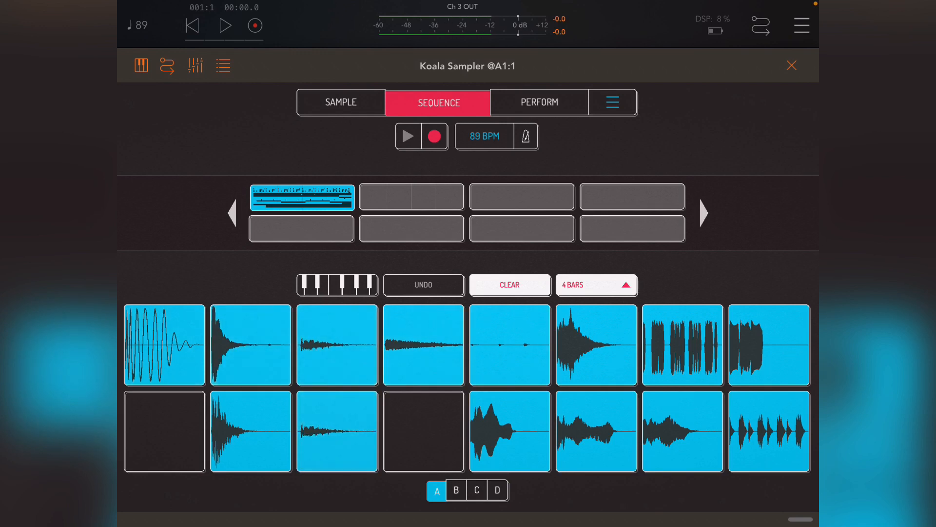
click(341, 103)
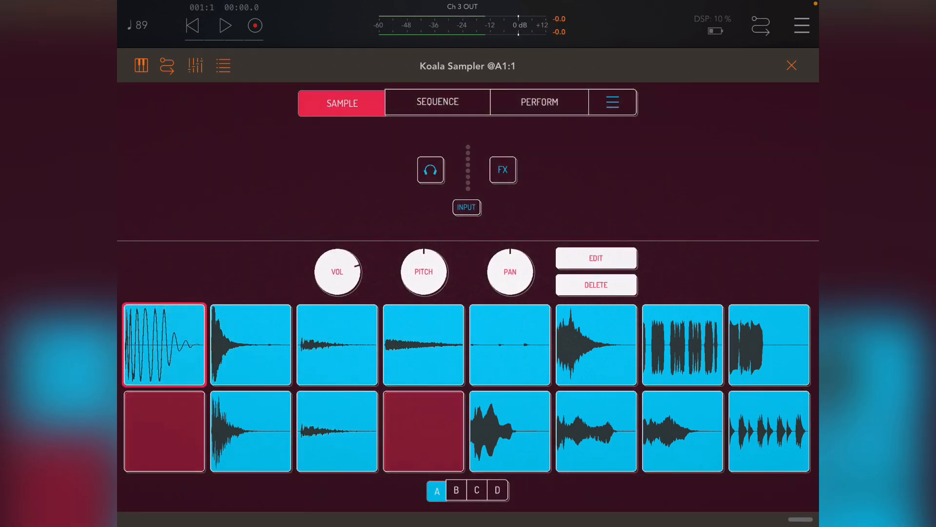
Keep pad A1 on channel 1 while stepping through the bottom- and top-row pads' settings
click(595, 257)
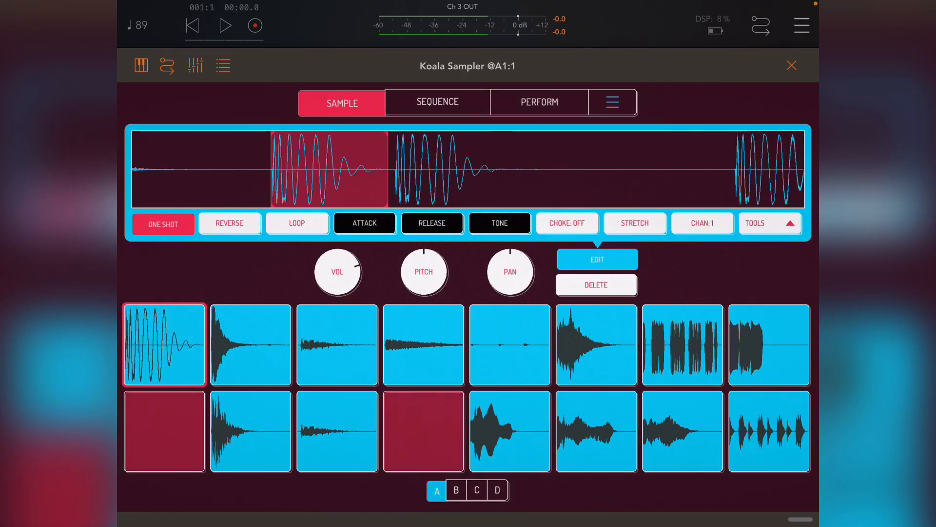
click(701, 222)
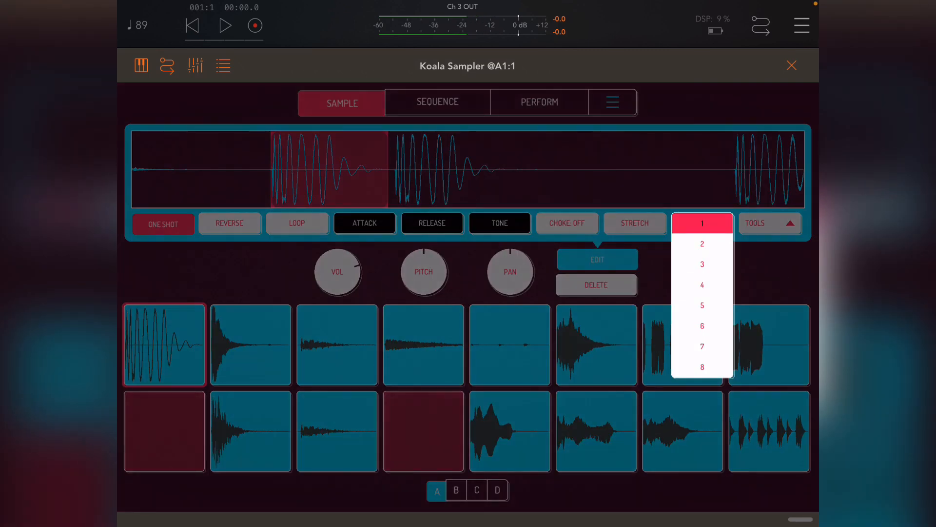
click(701, 222)
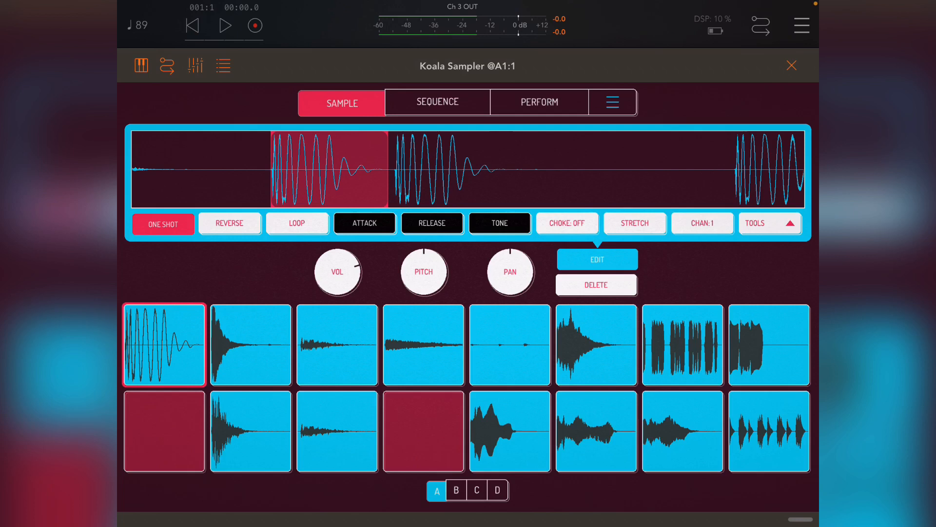
click(509, 430)
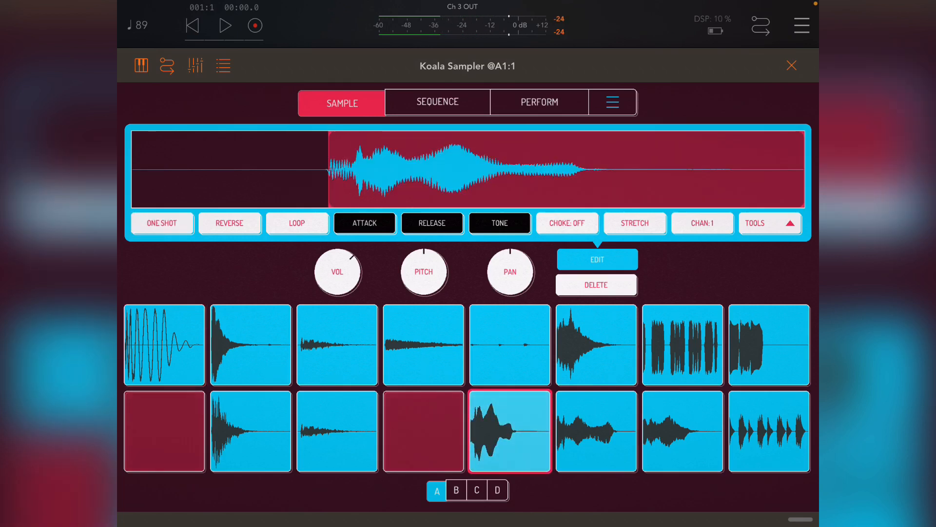
click(682, 430)
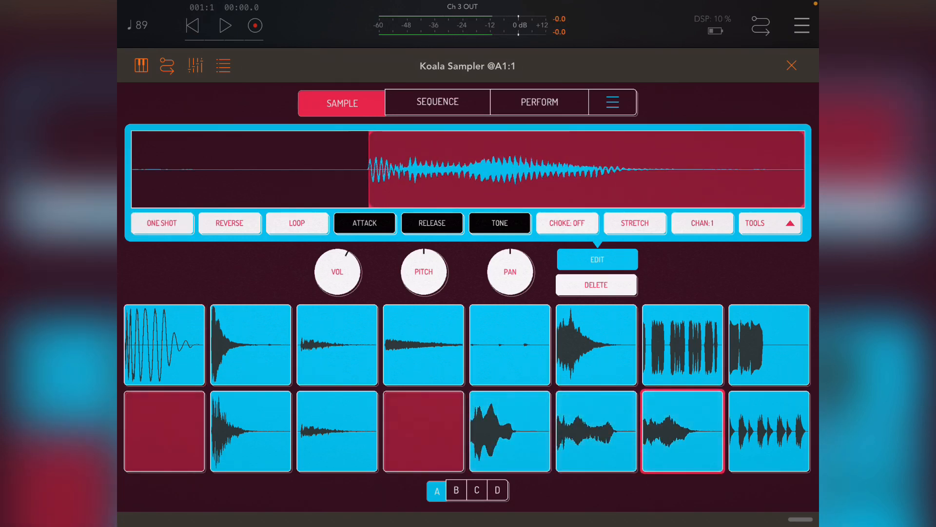
click(510, 430)
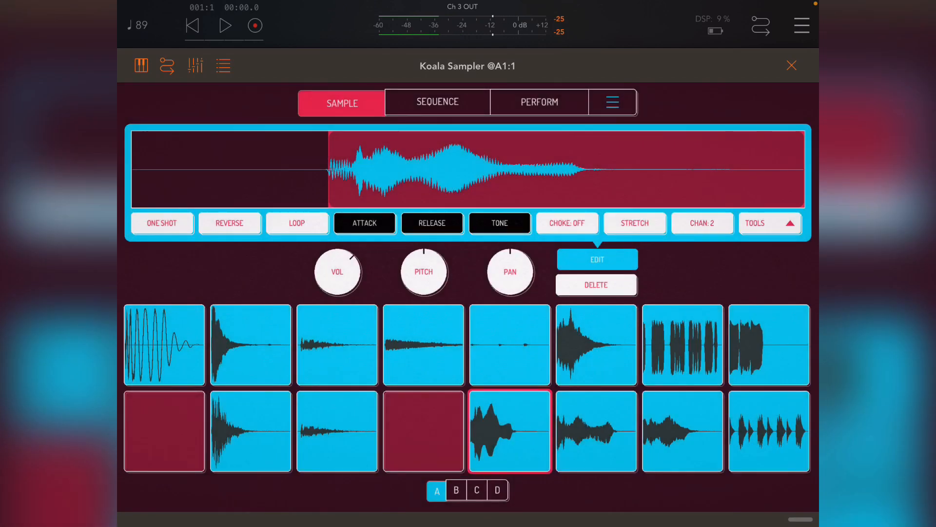
click(595, 430)
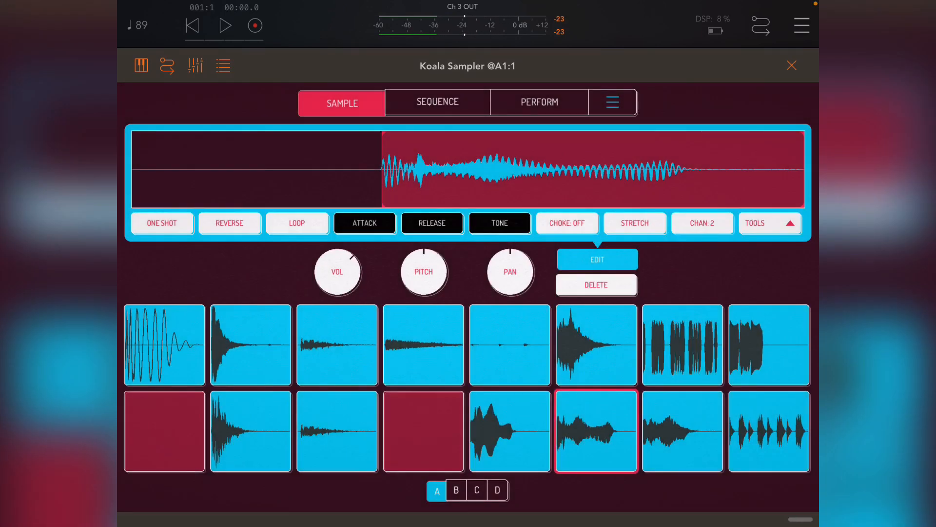
click(682, 430)
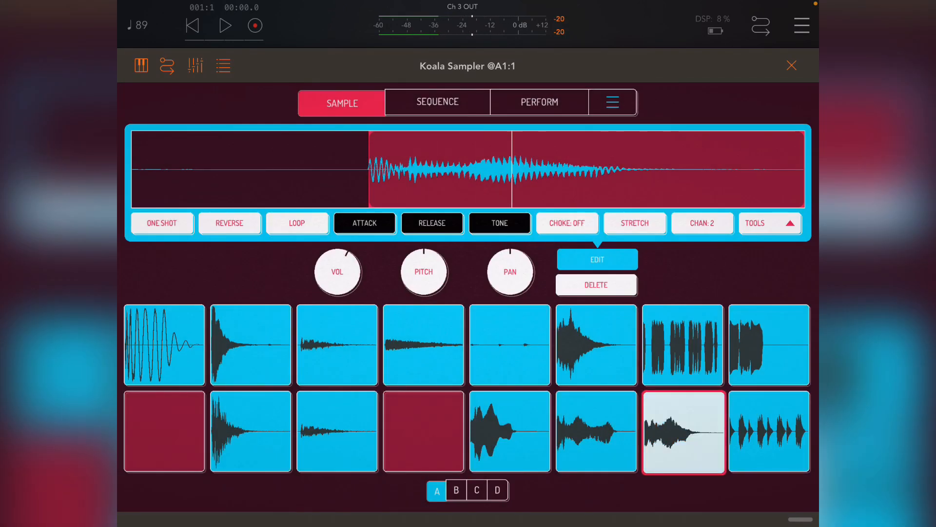
click(596, 344)
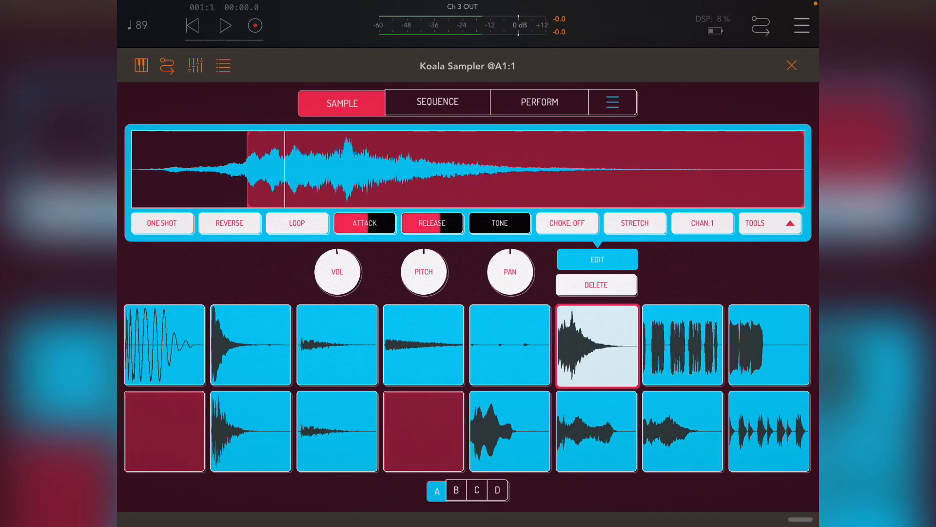
click(682, 345)
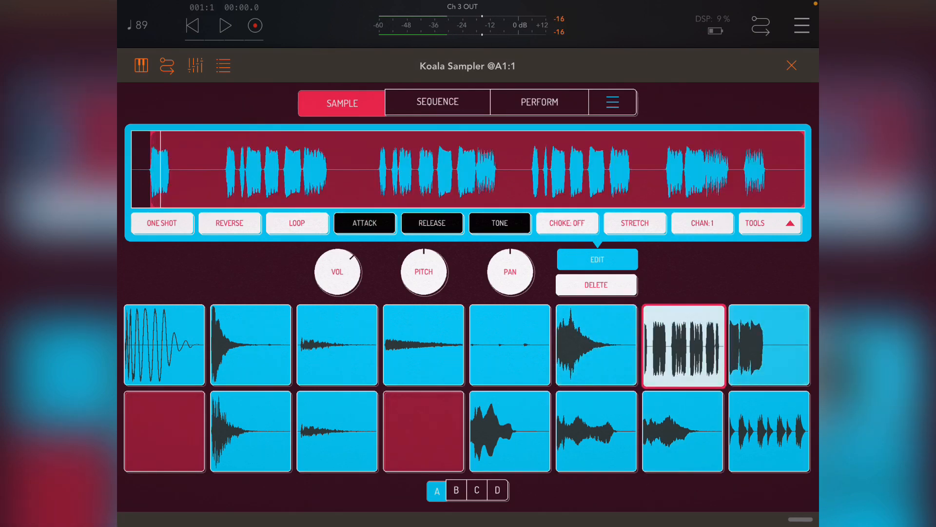
Send the last bottom-row pad to channel 3 and verify pads sit on channels 1, 2 and 3
click(701, 222)
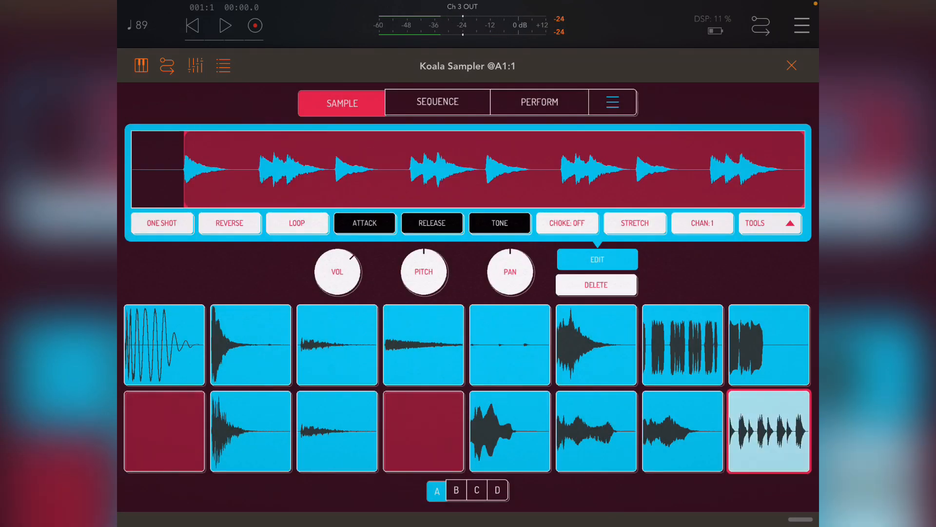
click(703, 222)
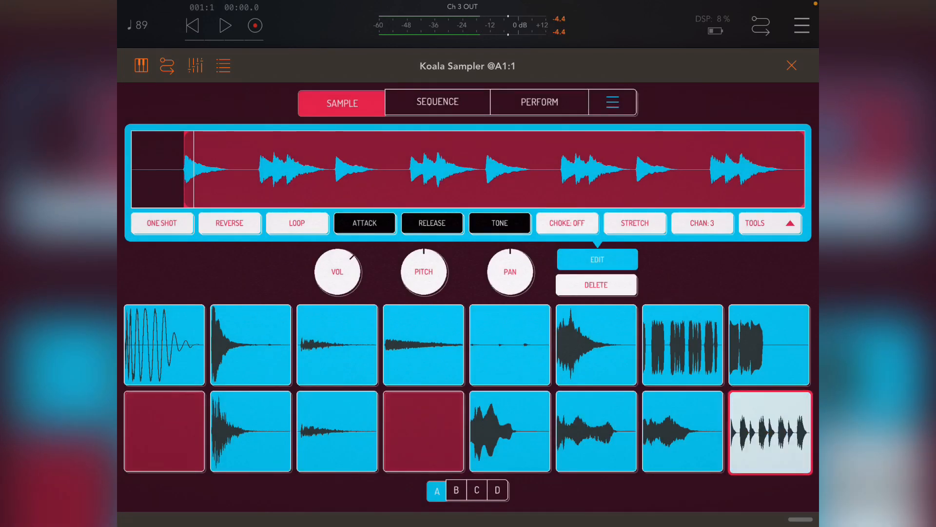
click(682, 344)
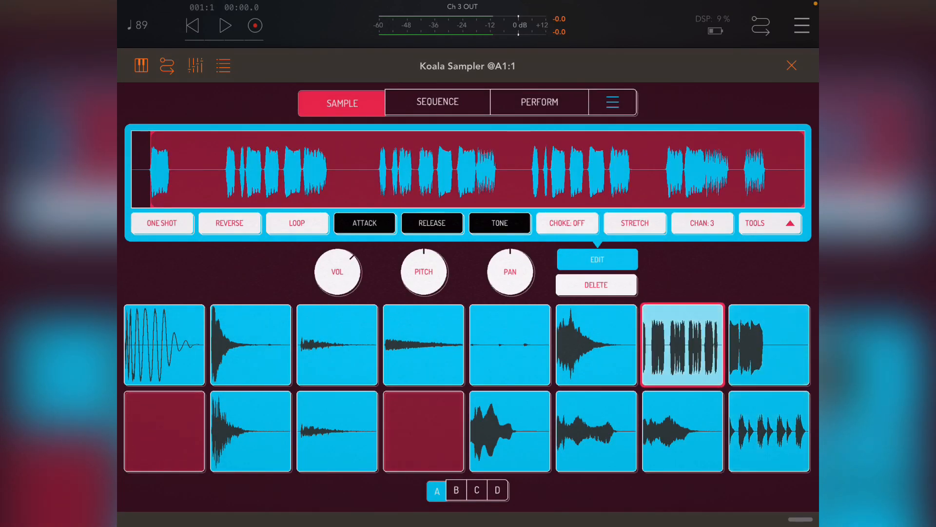
click(164, 344)
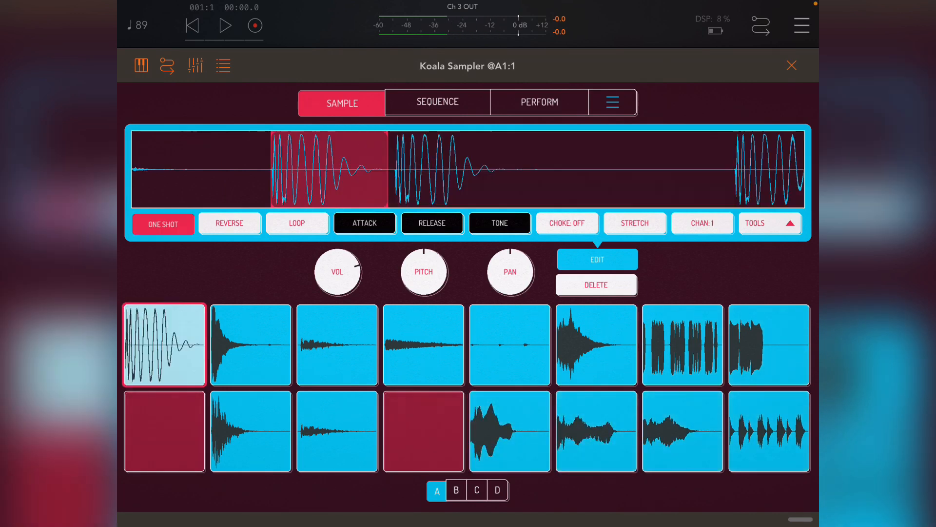
click(510, 430)
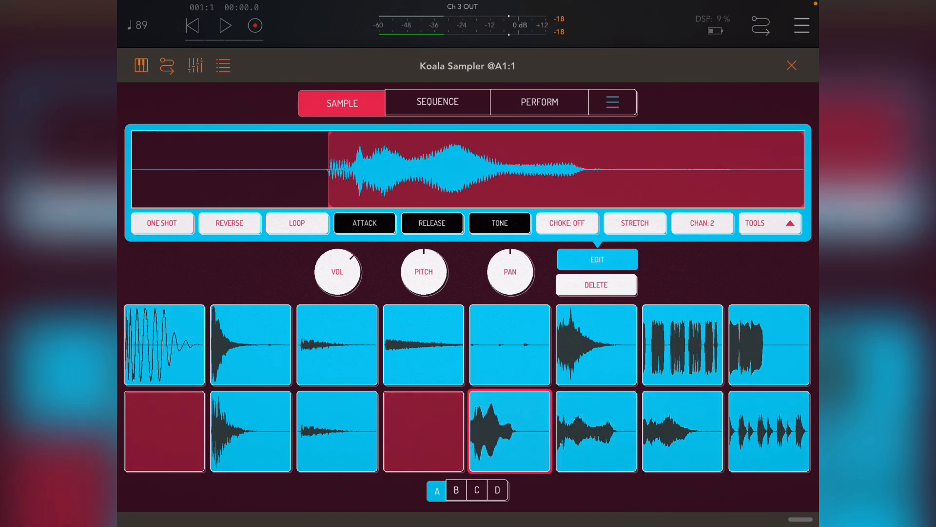
click(702, 222)
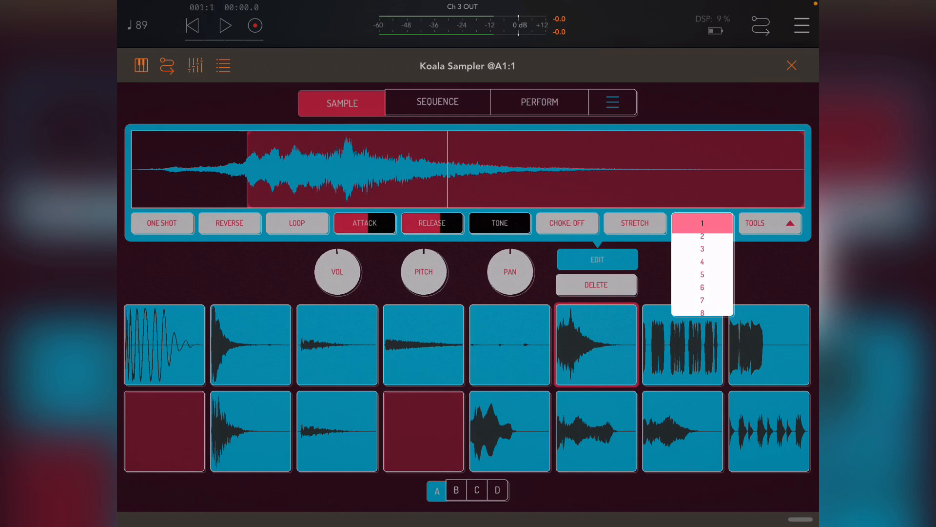
click(702, 249)
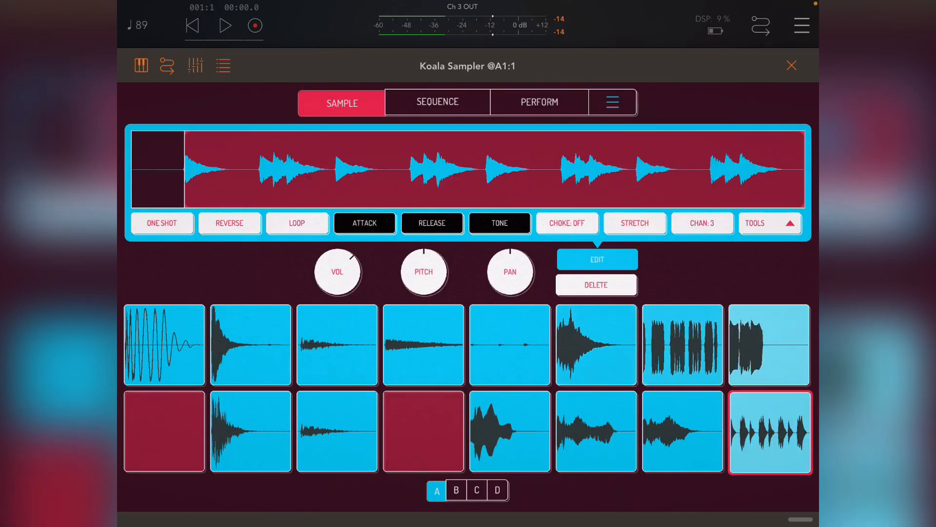
Route pad A1 to output channel 5, play to check, and switch to bank B
click(164, 344)
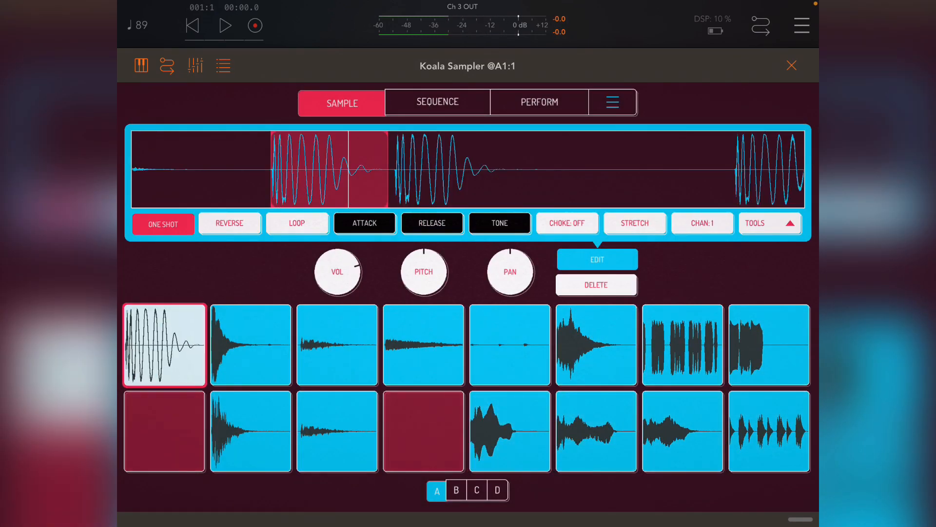
click(702, 222)
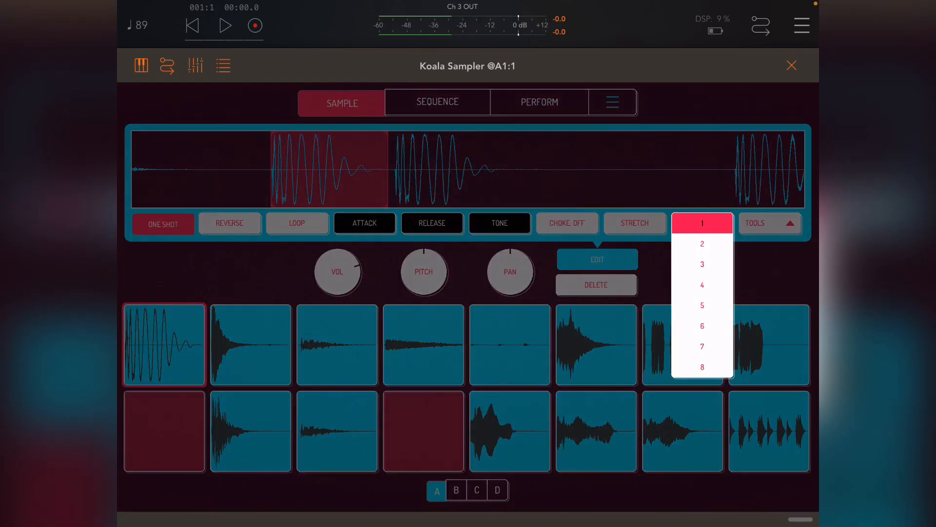
click(701, 305)
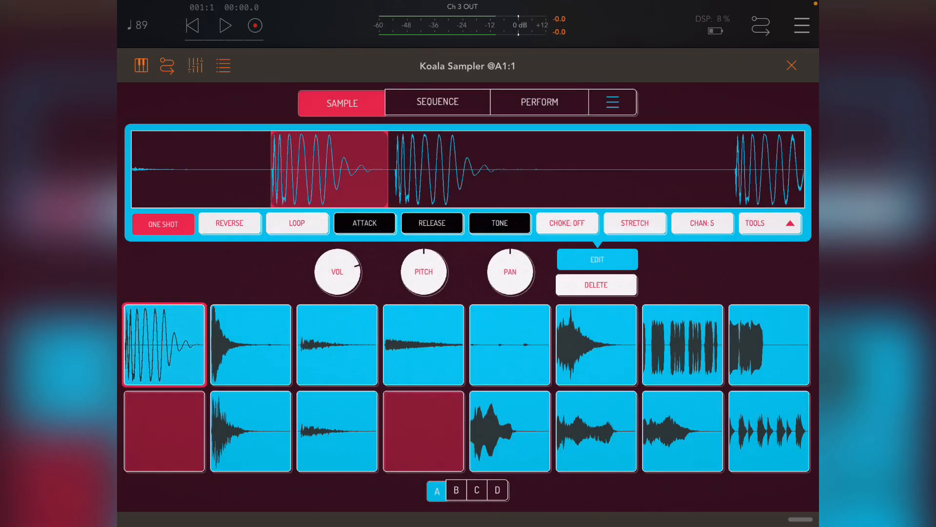
click(225, 25)
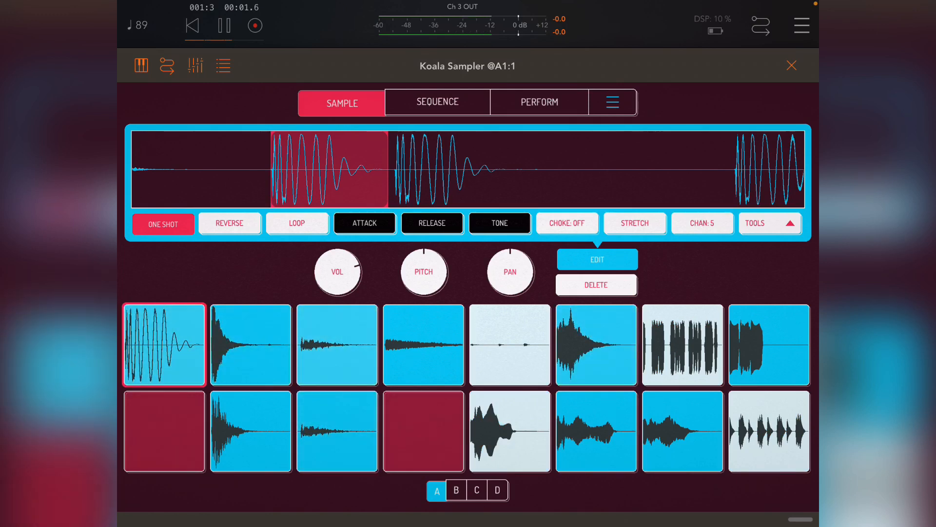
click(457, 489)
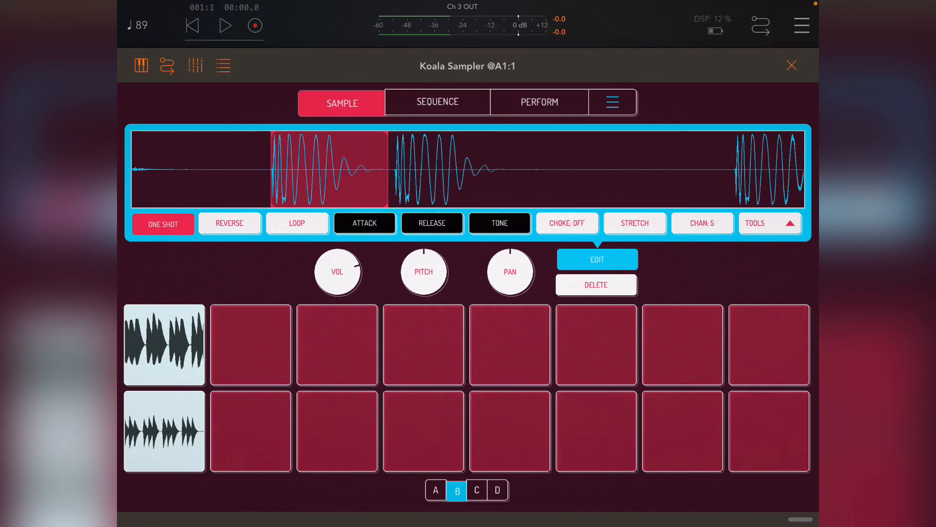
Route bank B's second pad to output channel 6, glance at the sequence editor, and close Koala Sampler
click(164, 344)
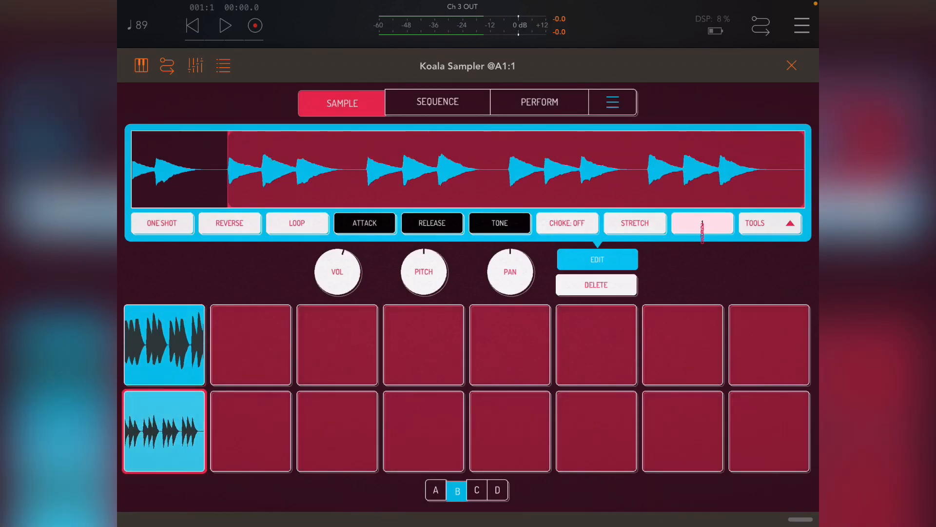
click(702, 223)
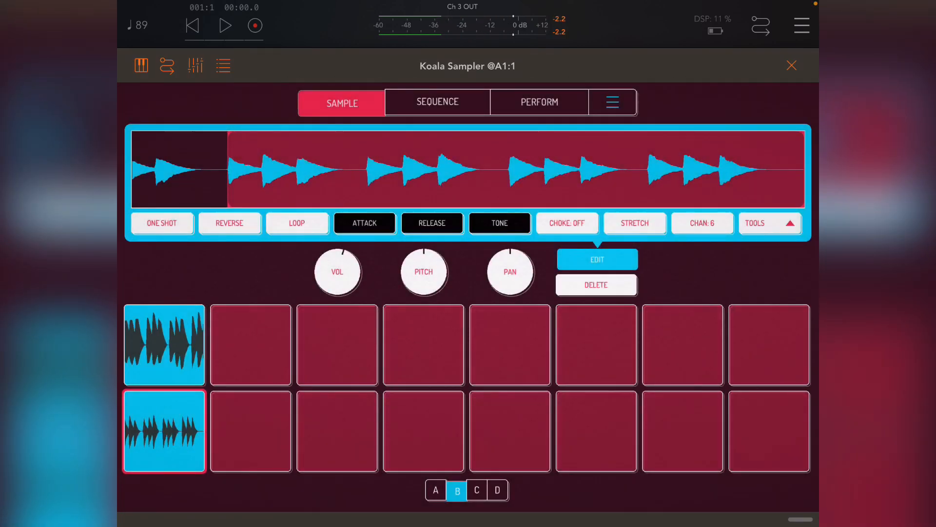
click(435, 489)
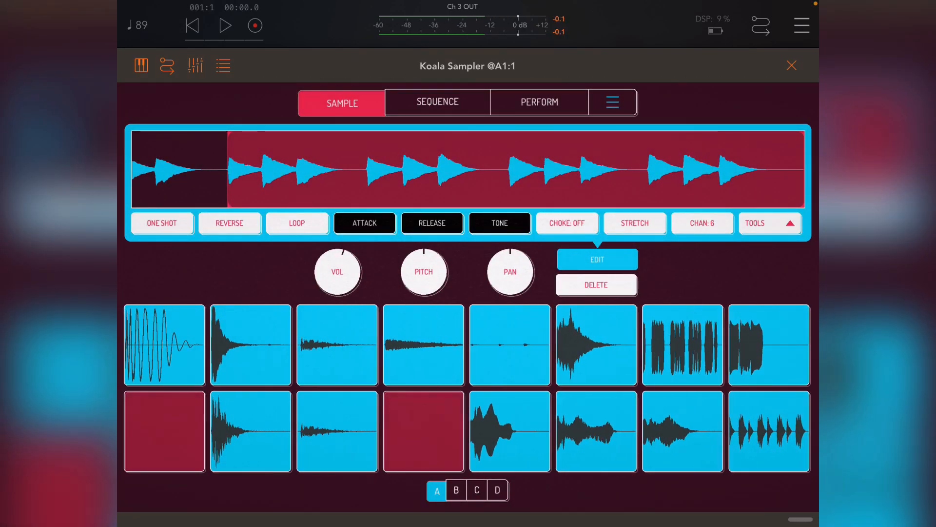
click(437, 102)
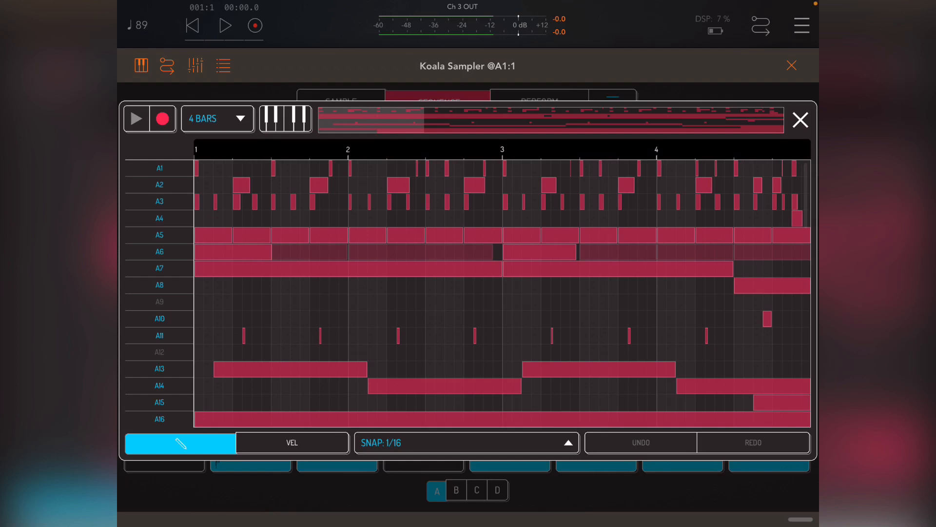
click(800, 119)
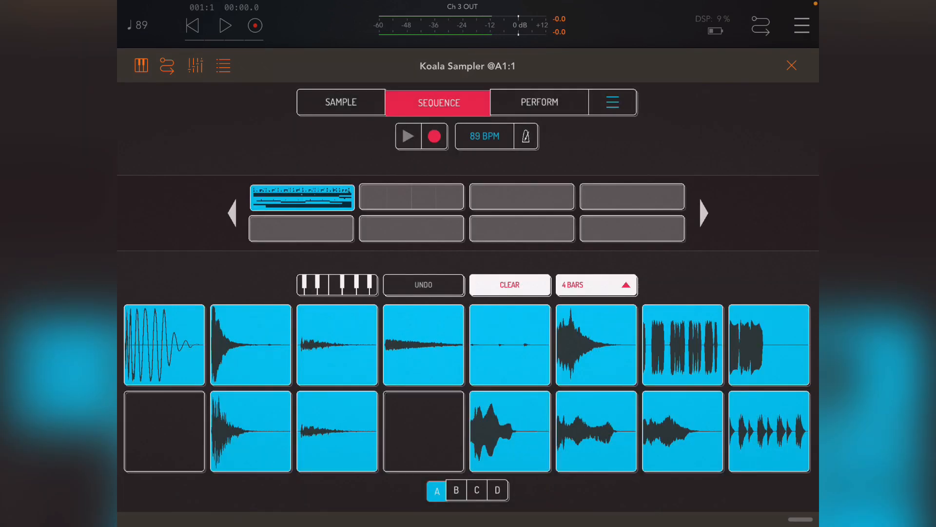
click(792, 65)
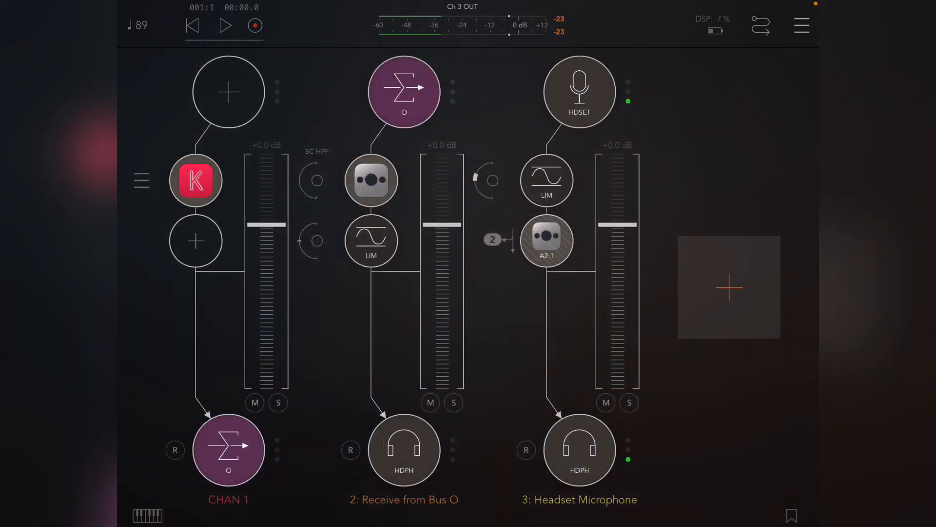
Duplicate channel 1 as CHAN 2 and remove its Koala Sampler insert, leaving the slot empty
click(228, 450)
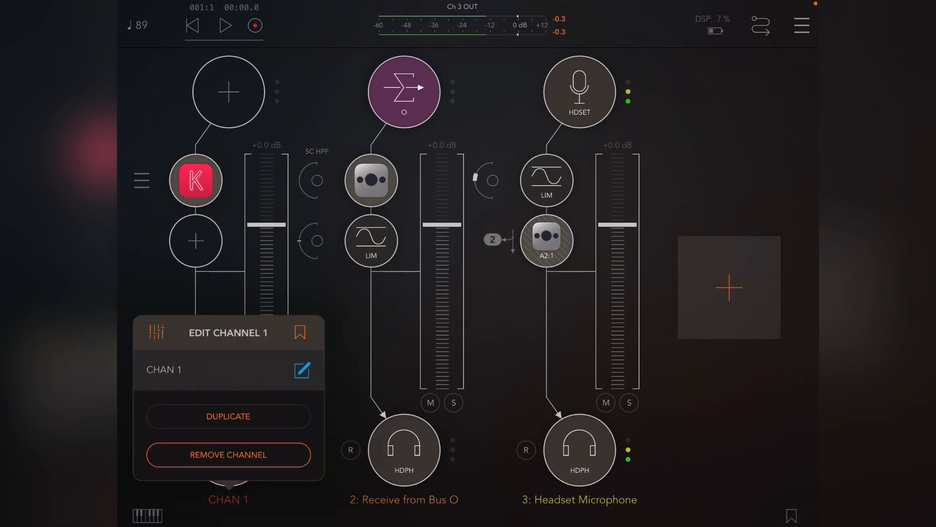
click(228, 416)
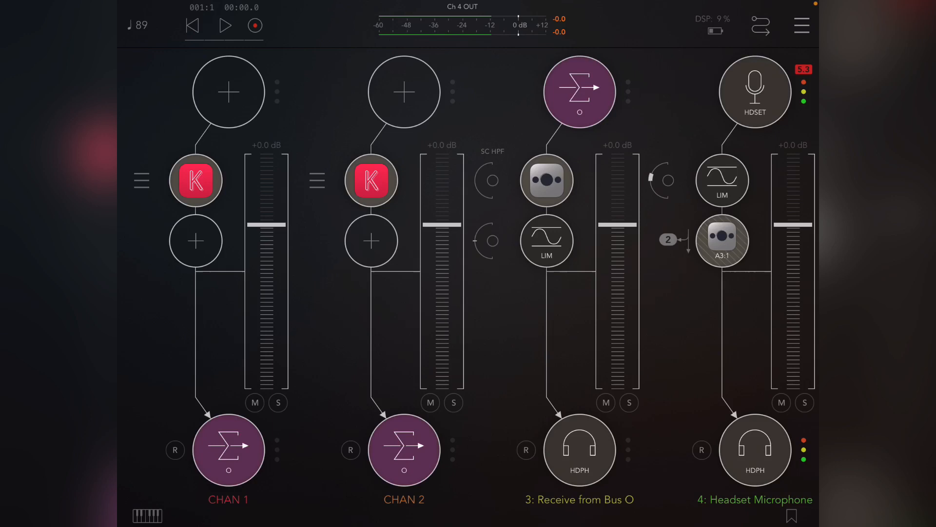
click(370, 181)
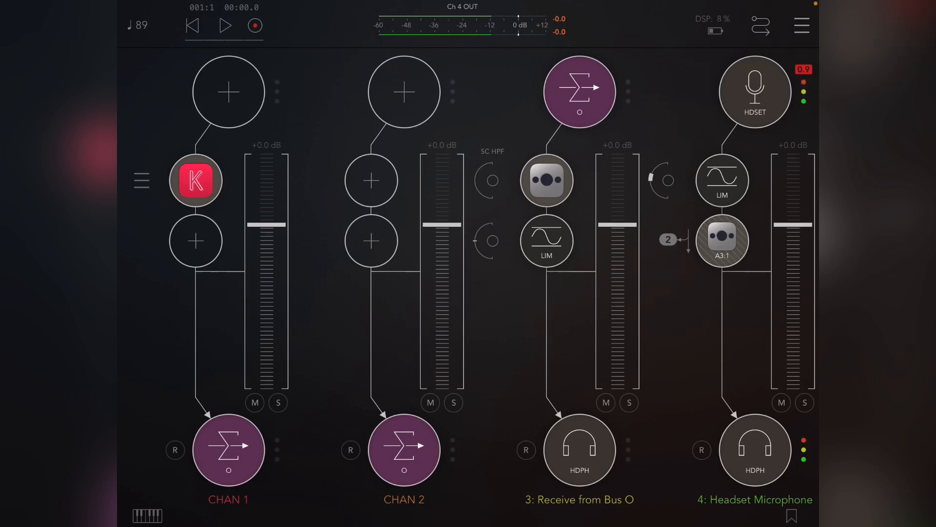
click(370, 181)
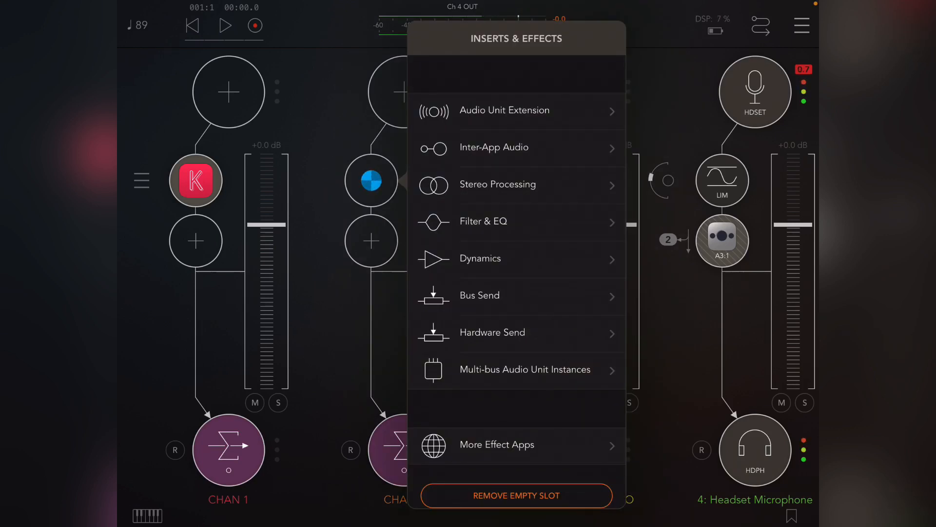
click(523, 369)
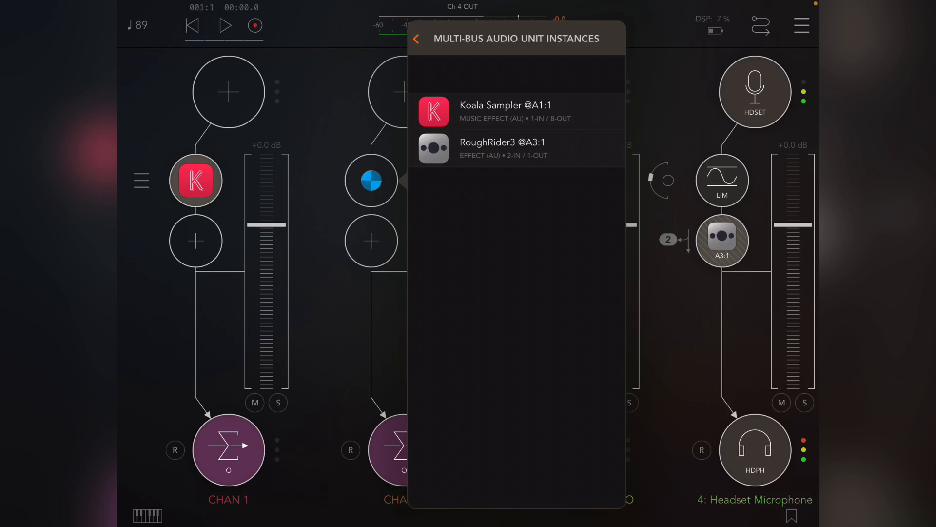
click(417, 38)
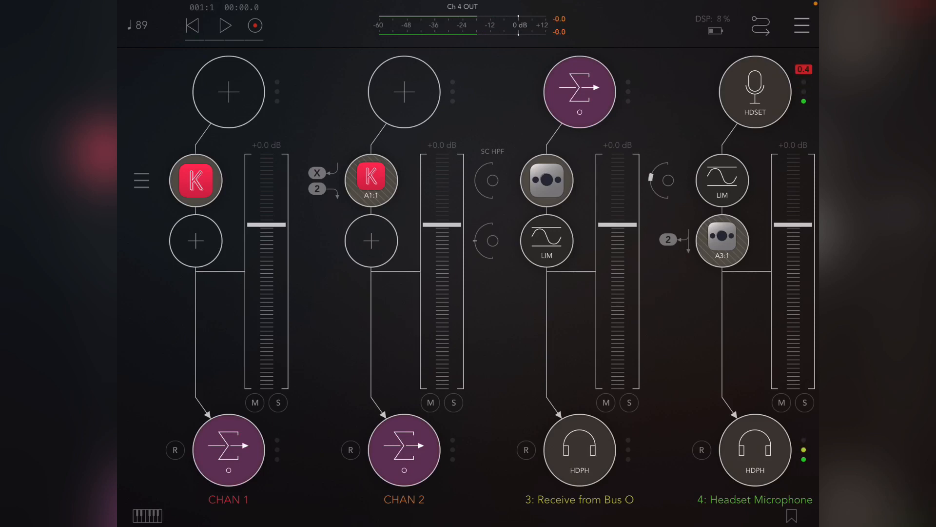
click(223, 26)
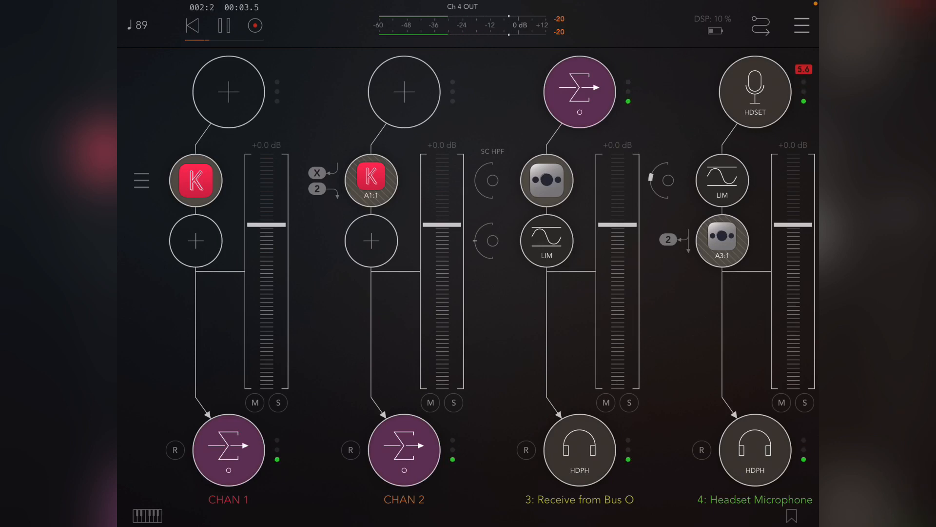
click(403, 449)
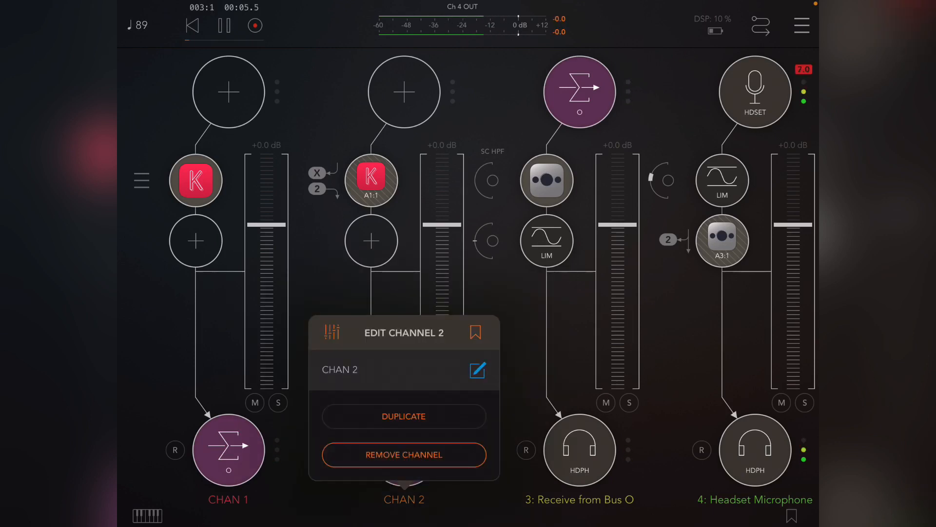
Duplicate channels into CHAN 3, 4 and 5, each taking Koala Sampler output buses 3, 4 and 5
click(404, 416)
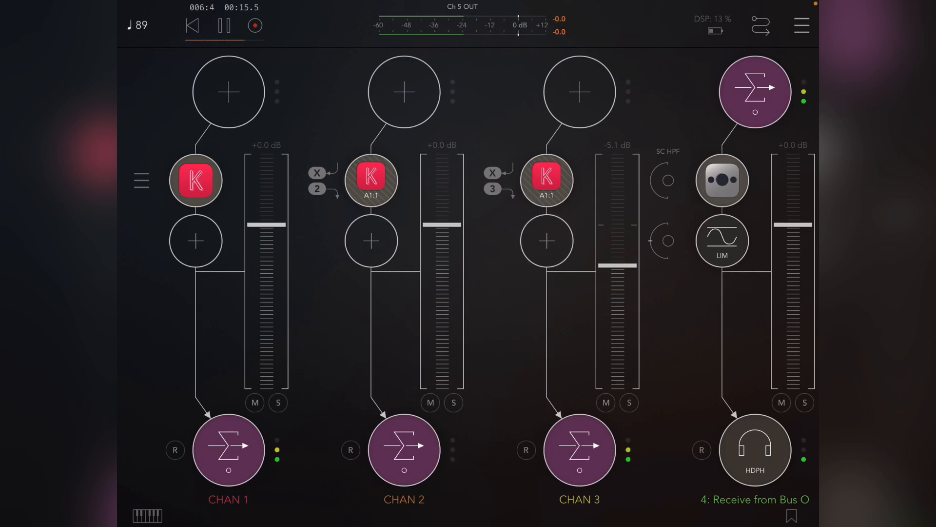
click(546, 180)
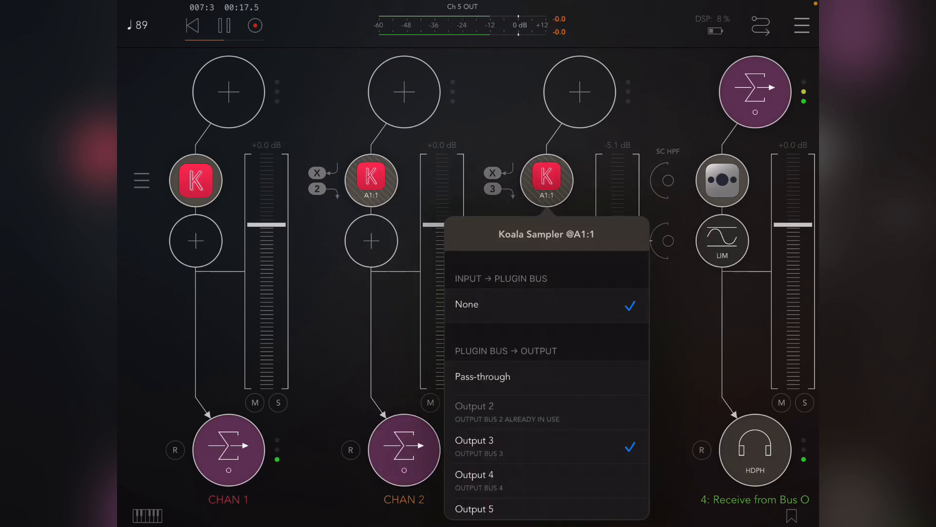
scroll(down, 3)
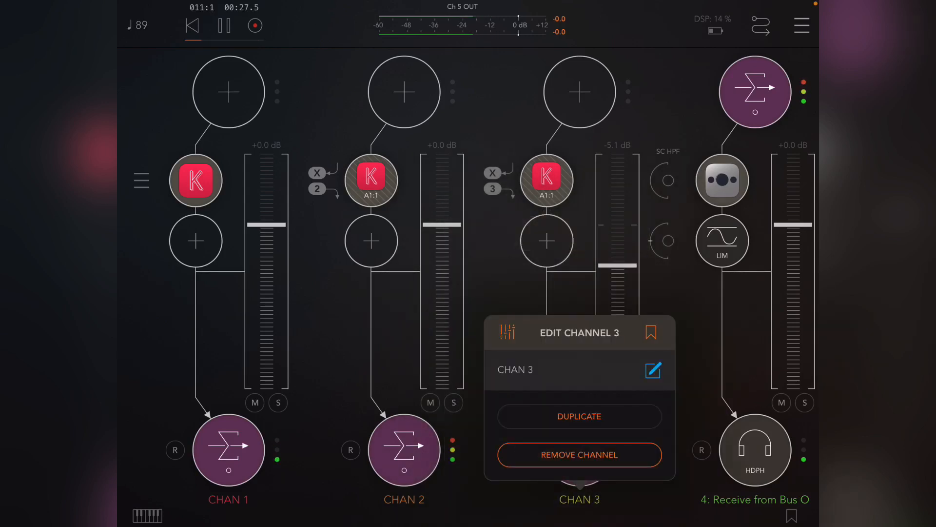
click(579, 416)
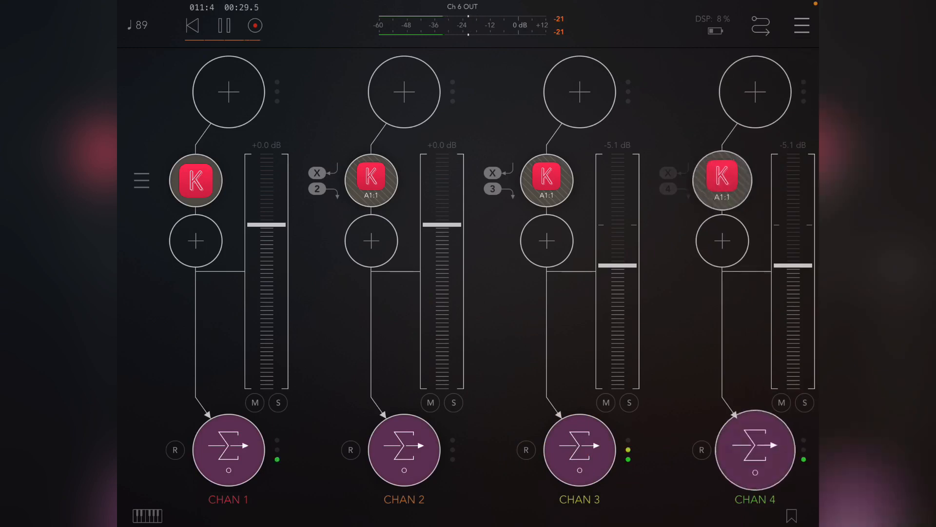
scroll(right, 3)
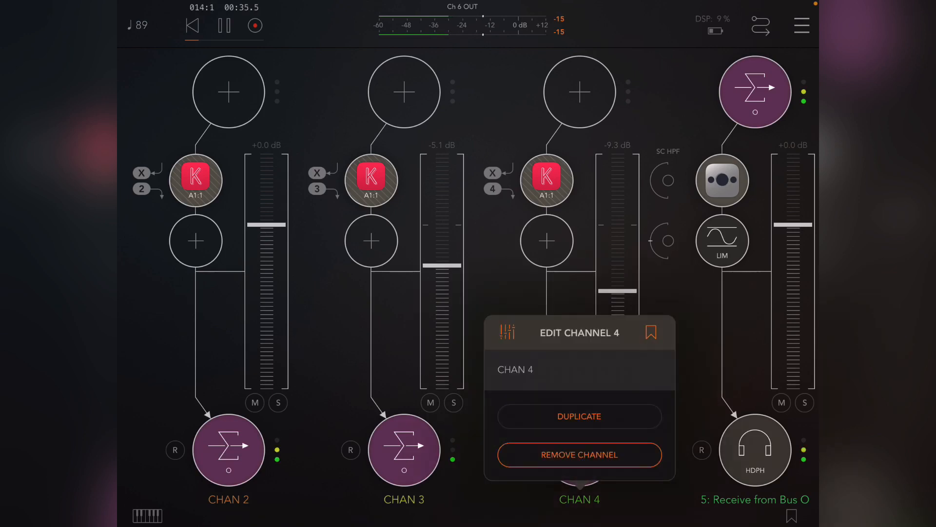
click(578, 416)
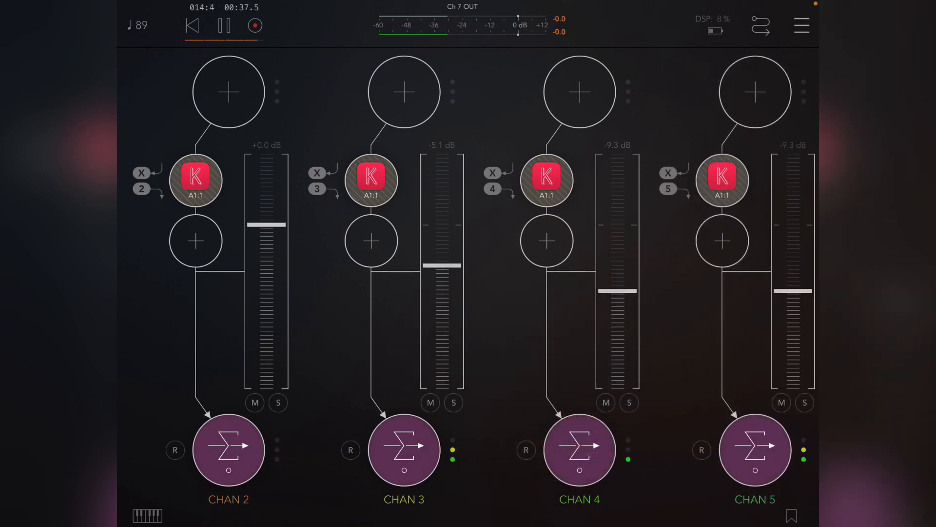
scroll(right, 3)
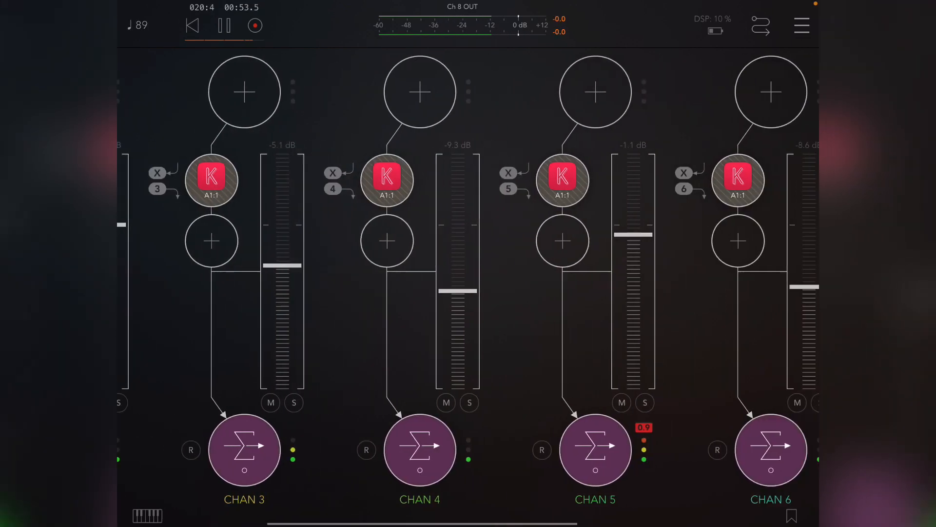
Mute and unmute channels 5, 3 and 2 while listening, then scroll to the Koala Sampler node
click(621, 403)
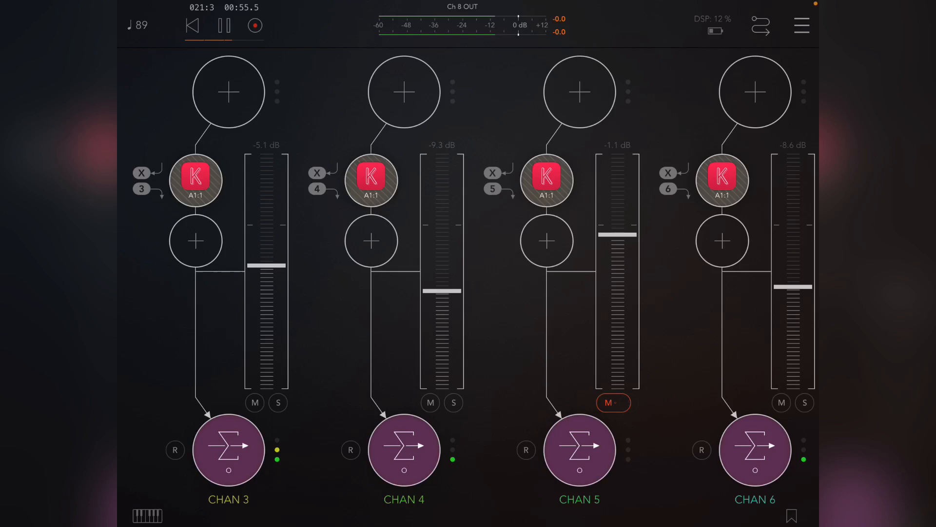
click(430, 402)
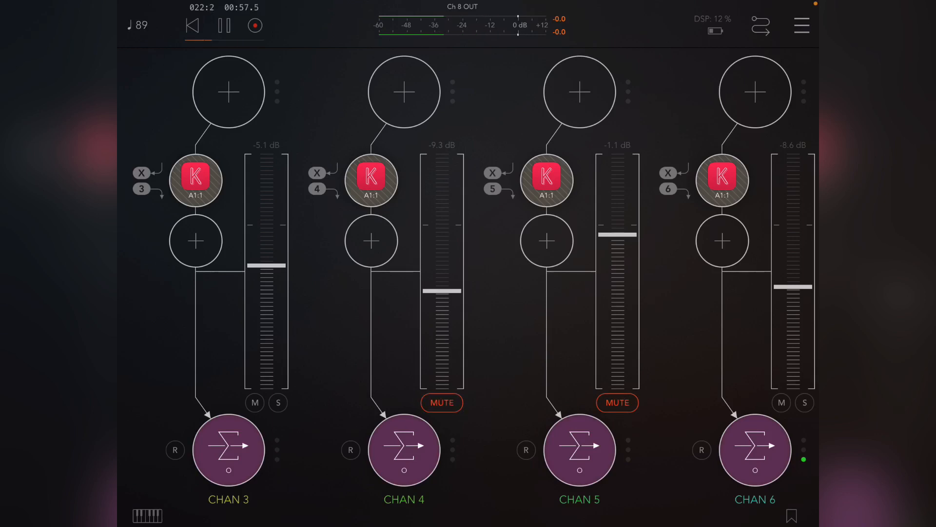
click(255, 402)
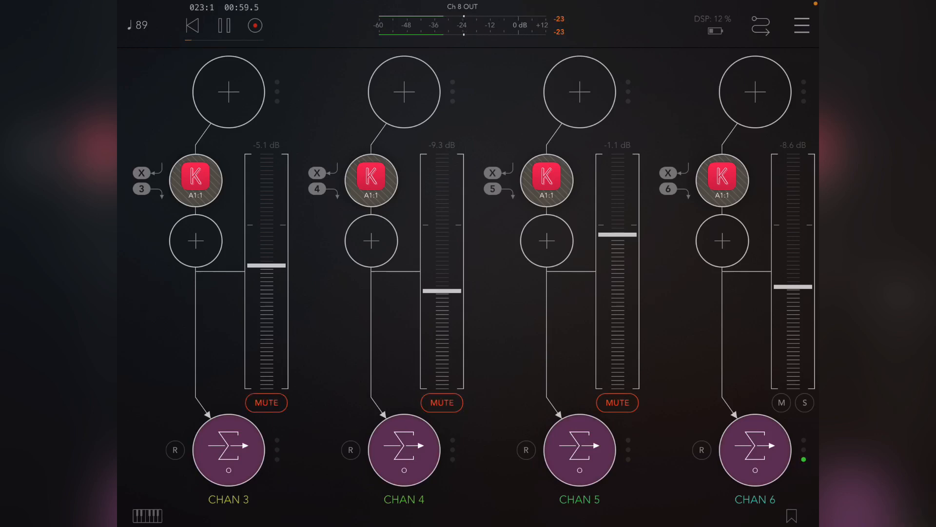
click(618, 402)
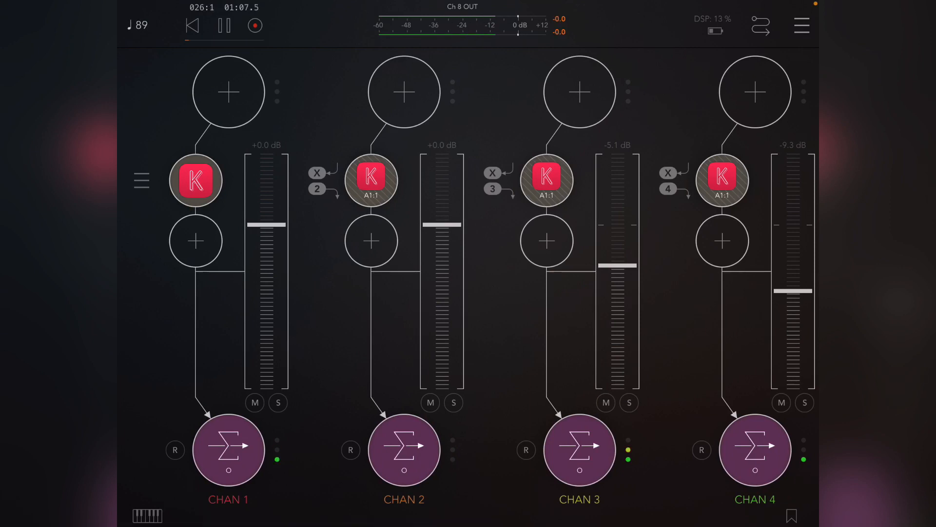
click(430, 402)
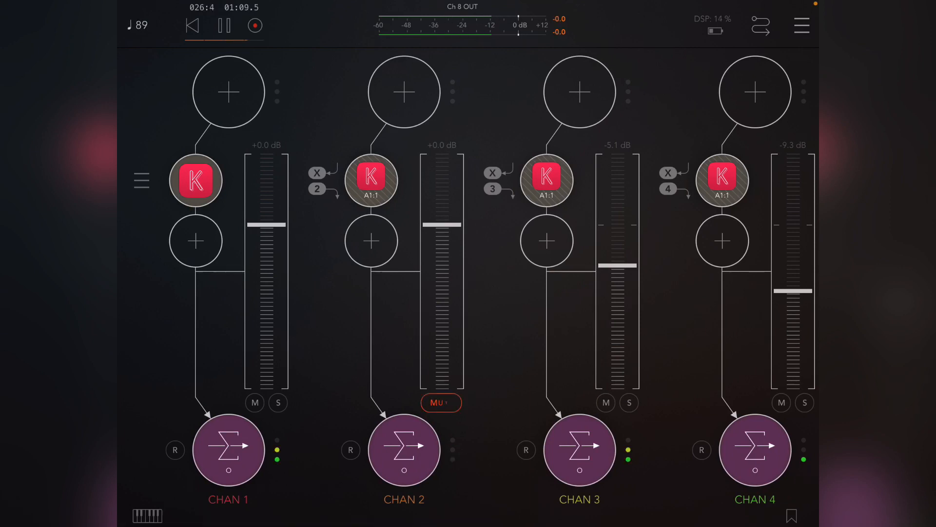
scroll(right, 3)
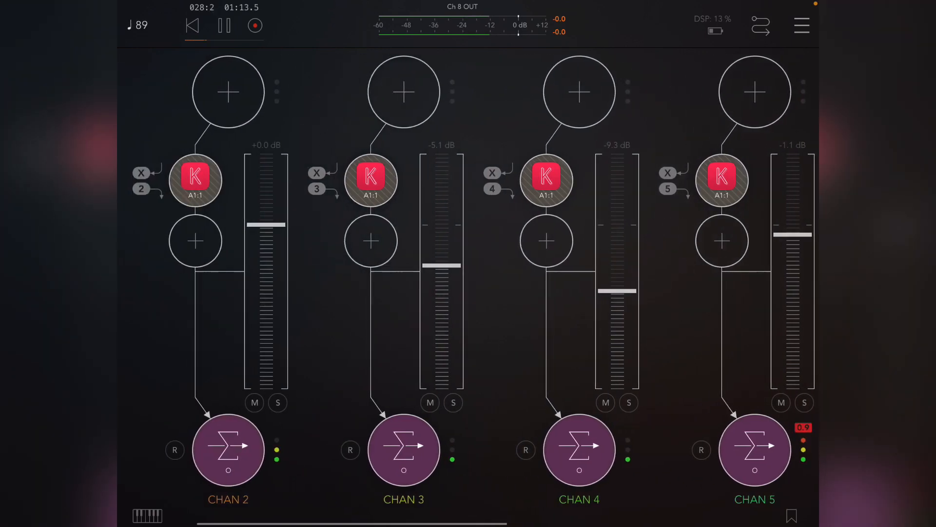
scroll(right, 3)
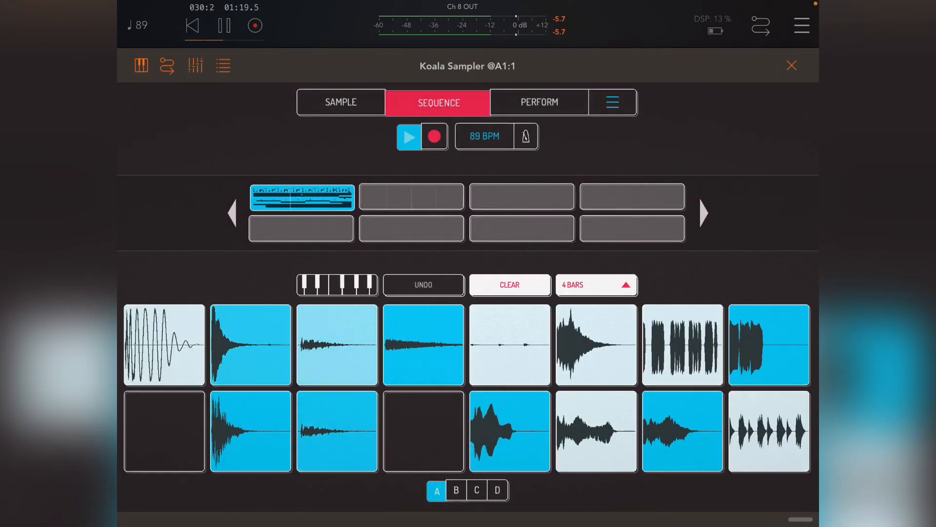
Try the COMB and other performance effects on the loop, then close the sampler window
click(538, 103)
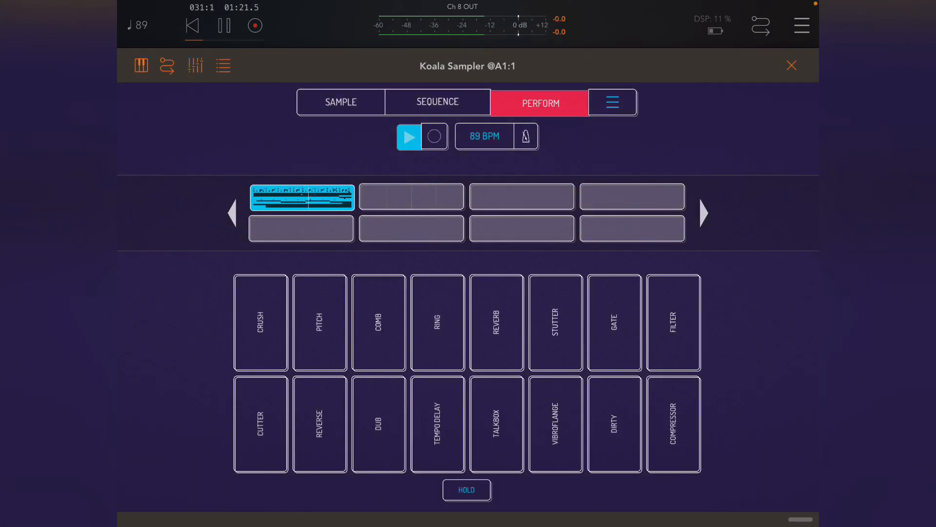
click(379, 323)
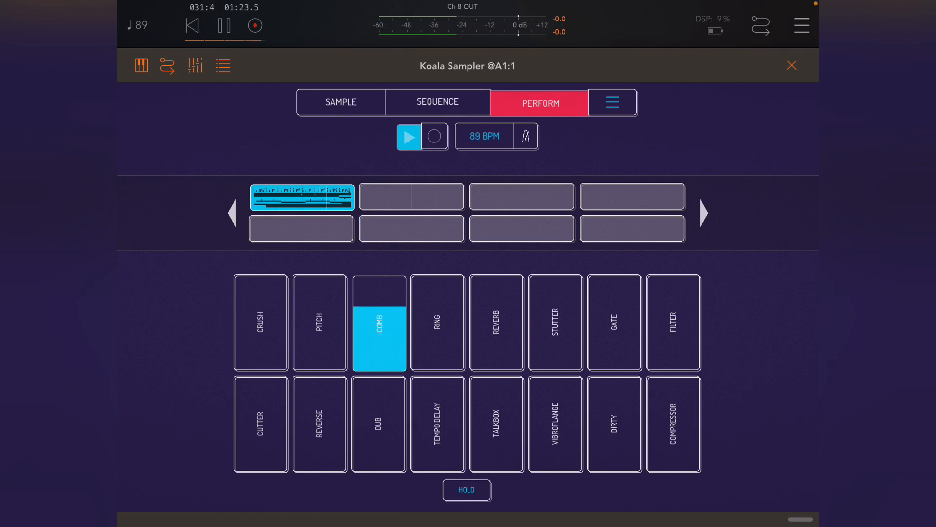
click(378, 323)
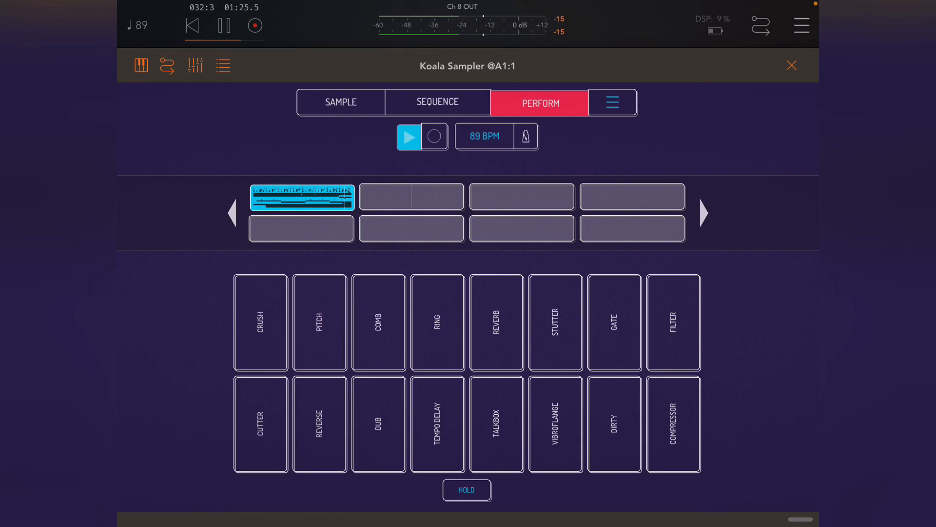
click(672, 323)
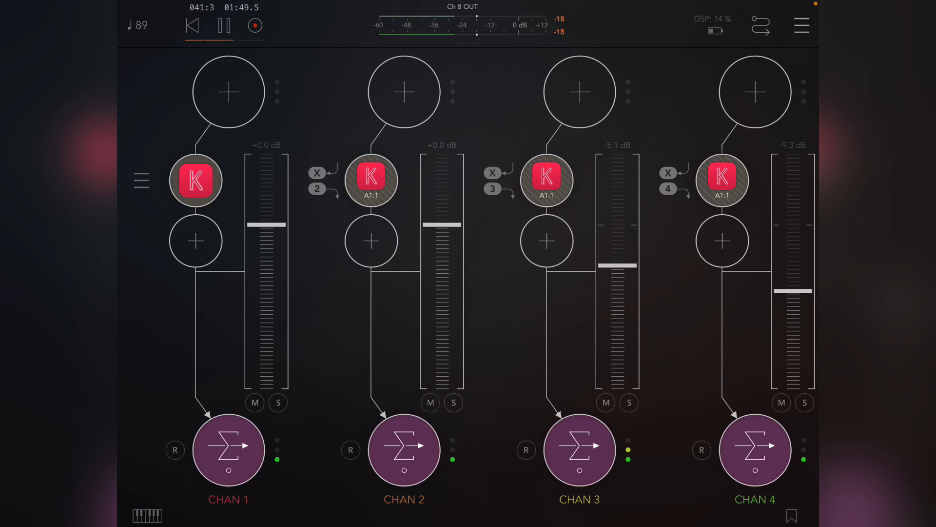
Rename channel 5 to Kick 5 and channel 4 to Strings 4, then mute channel 6
scroll(right, 3)
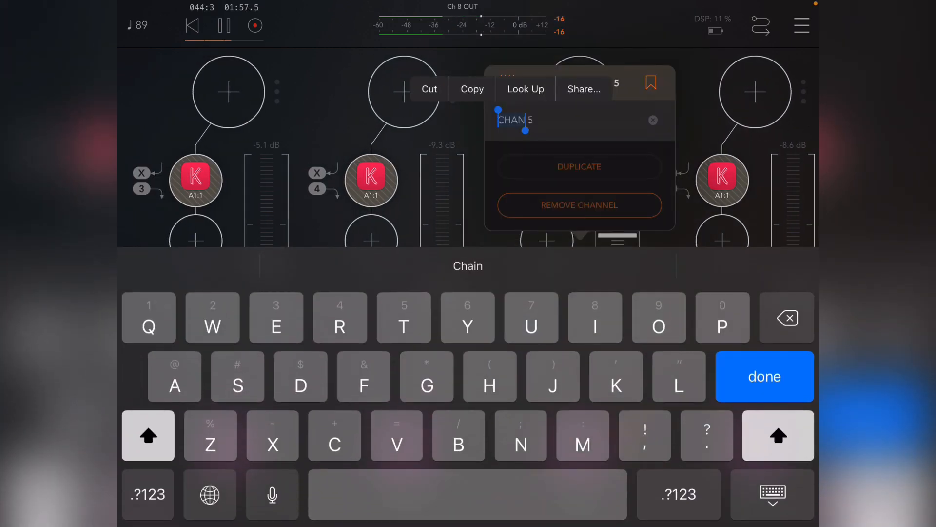
click(765, 377)
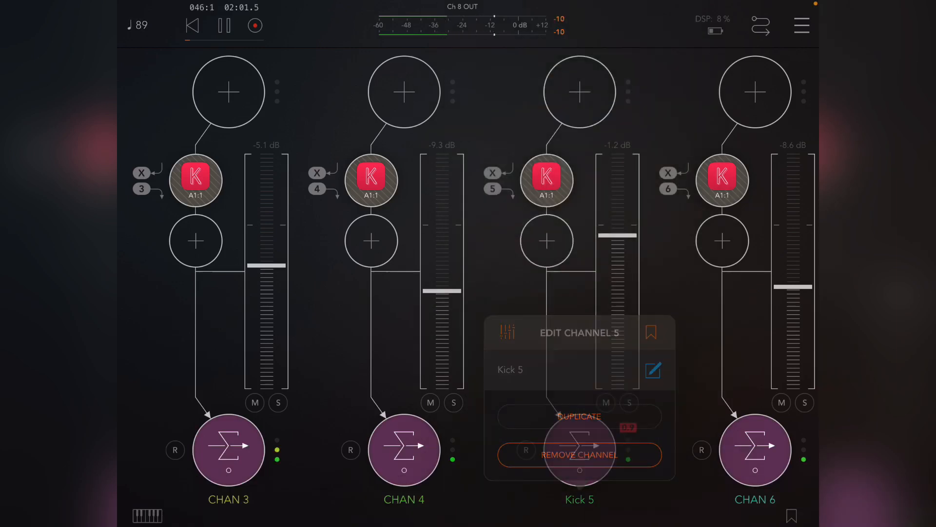
click(404, 450)
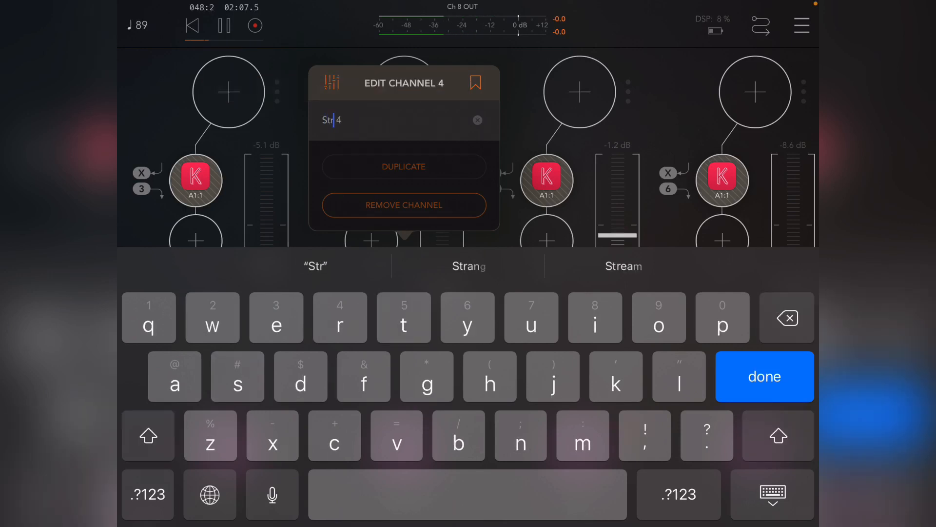
click(763, 376)
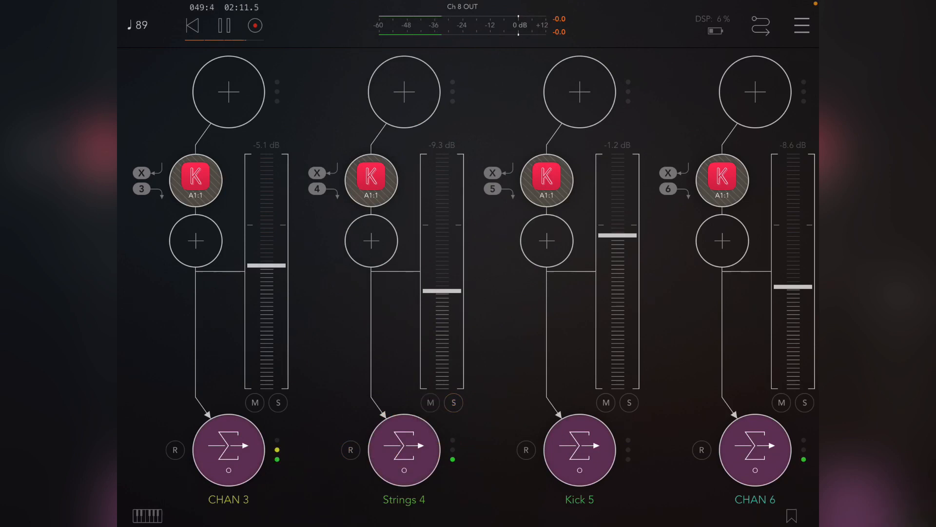
scroll(right, 3)
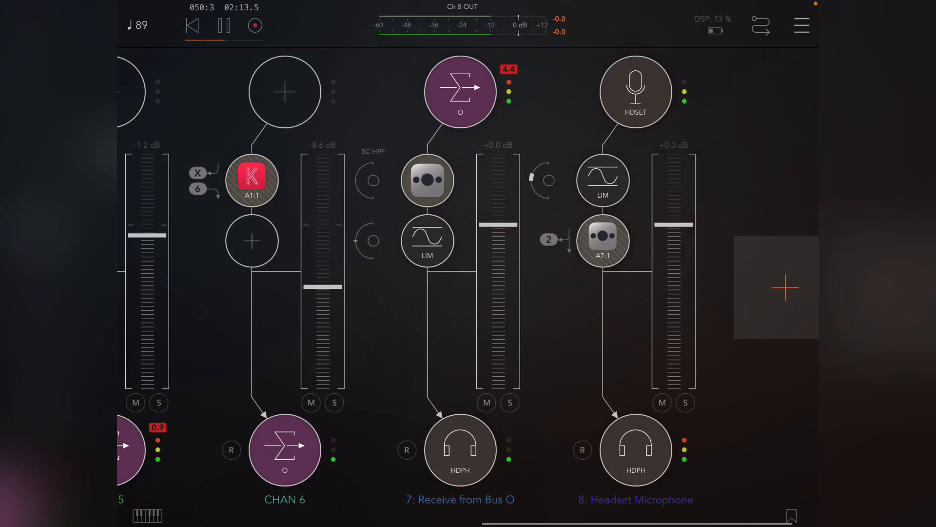
scroll(left, 3)
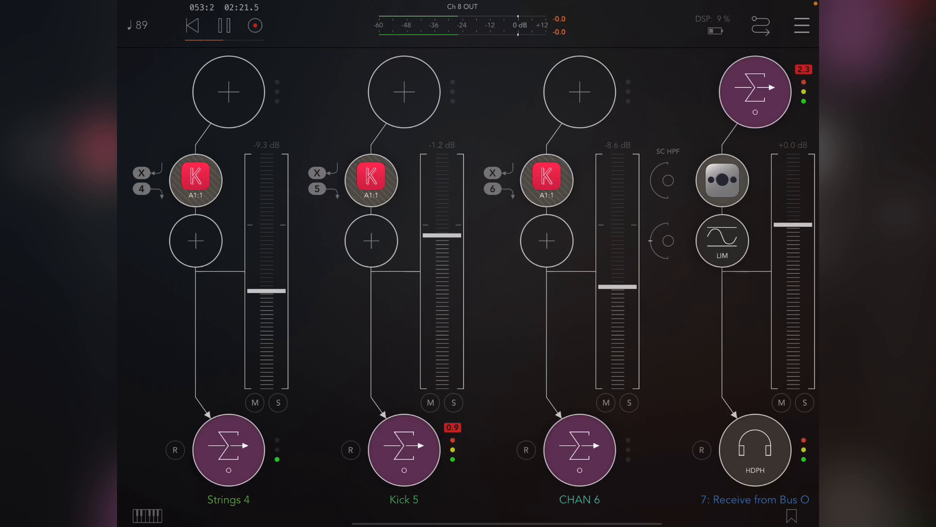
click(605, 402)
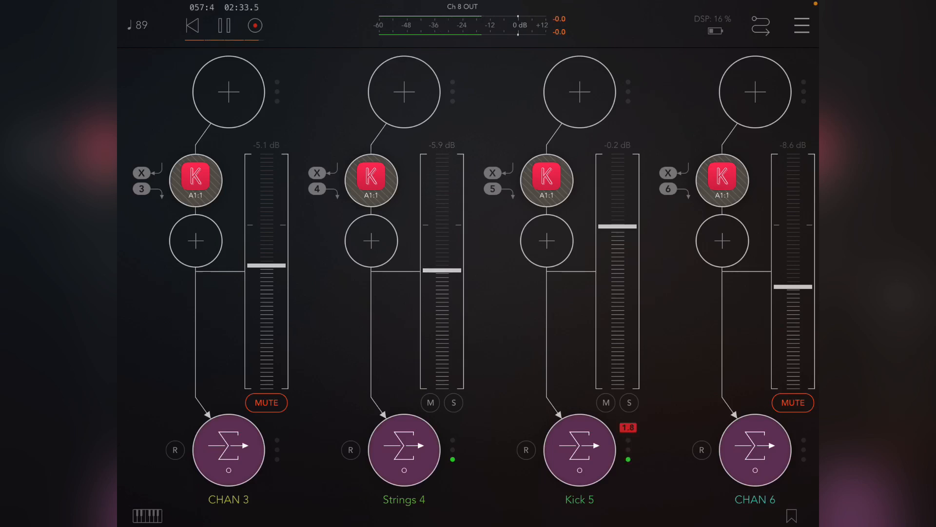
Insert RoughRider3 on Strings 4 with external sidechain on, 9:1 ratio, −31 dB sensitivity, short attack and release
click(370, 241)
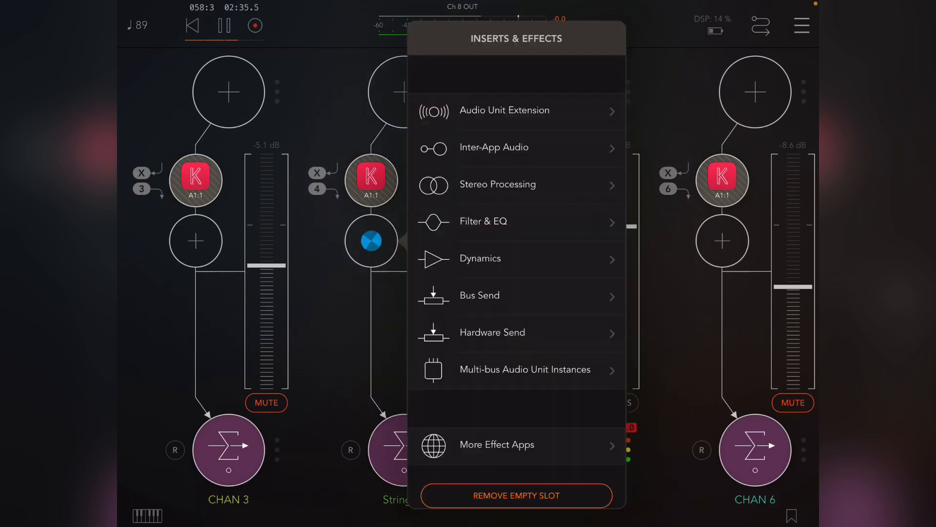
click(504, 110)
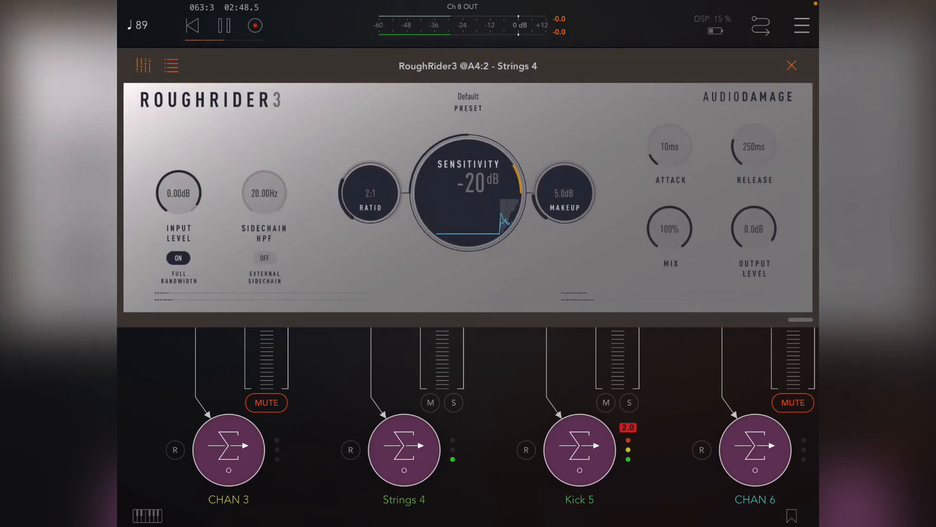
click(264, 257)
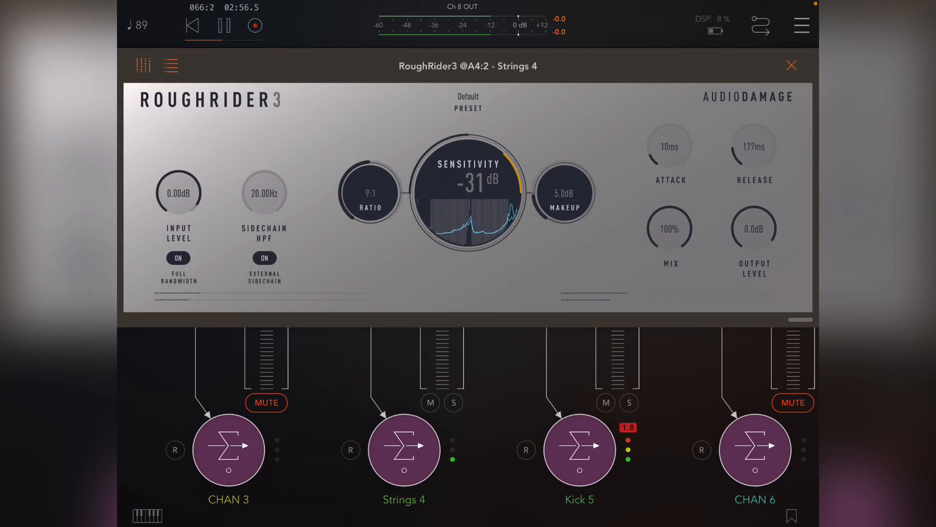
click(604, 403)
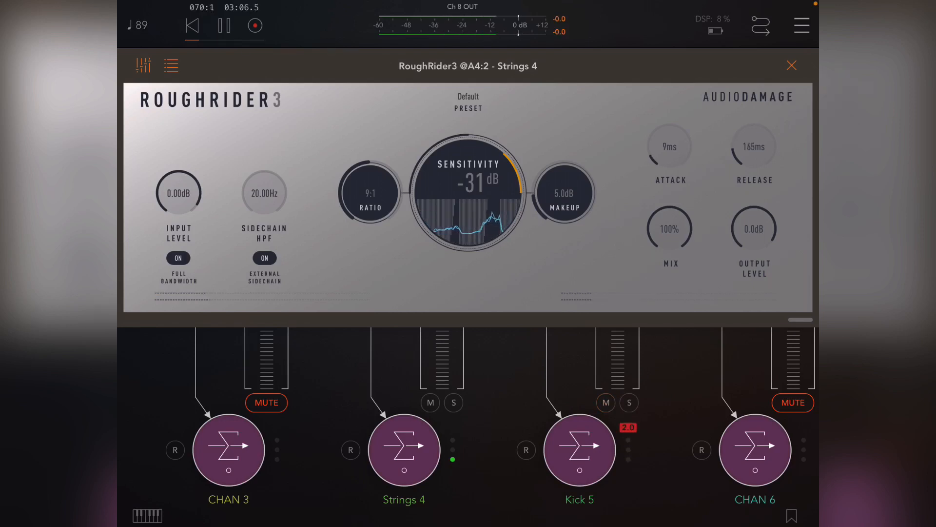
click(791, 65)
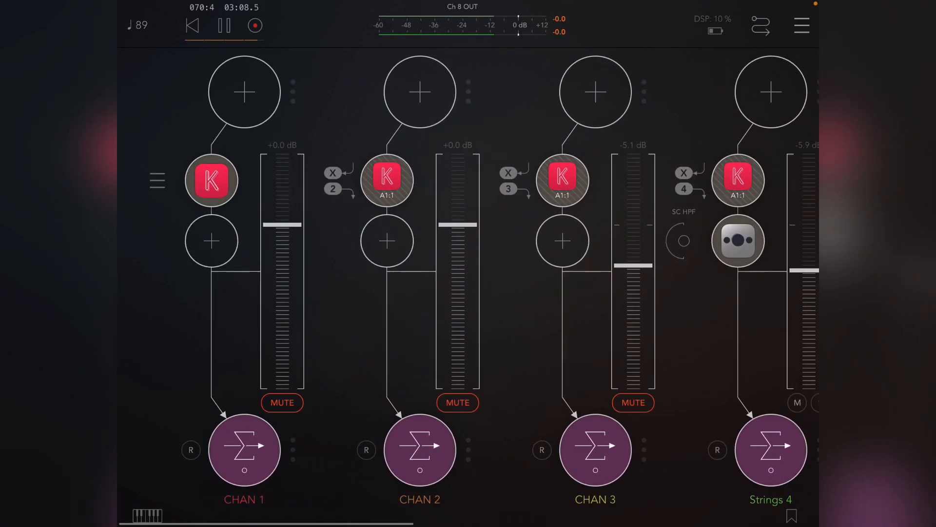
Scroll the mixer back to channels 1–4 so CHAN 1's empty insert slot is visible
scroll(right, 3)
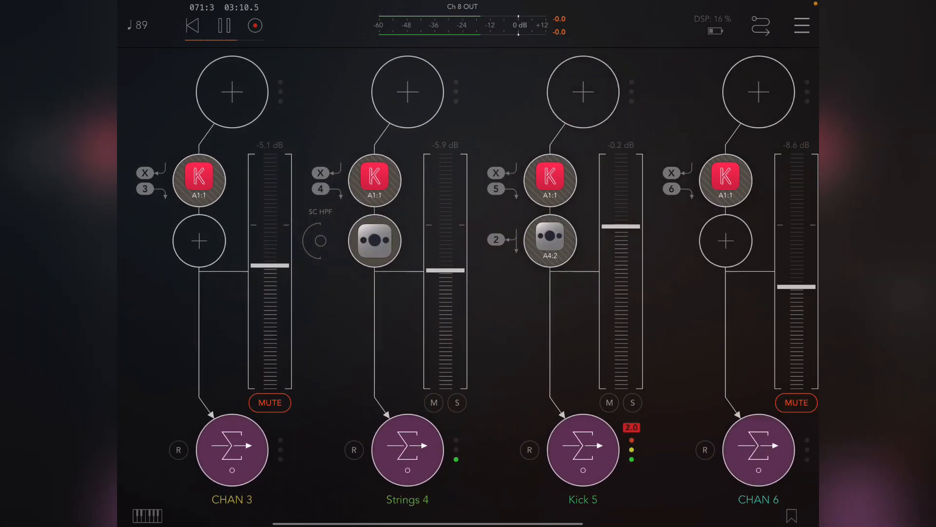
scroll(right, 3)
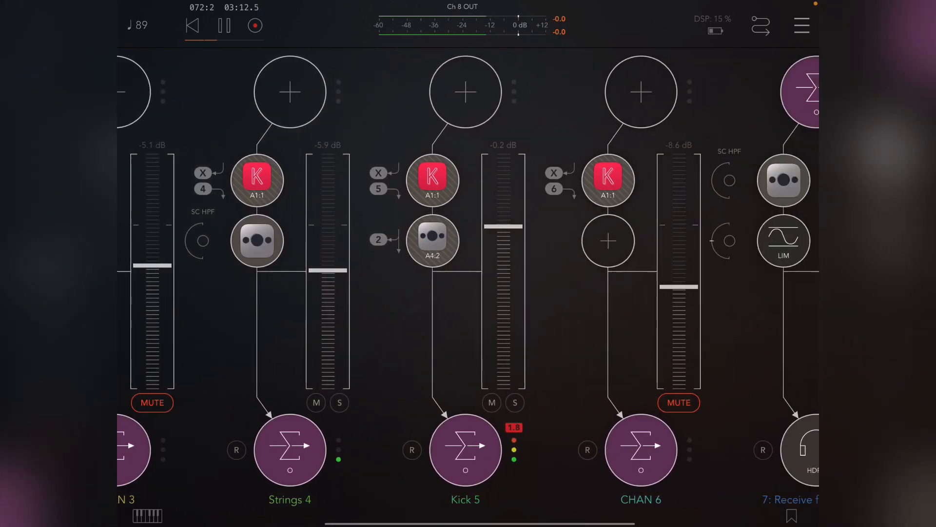
scroll(right, 3)
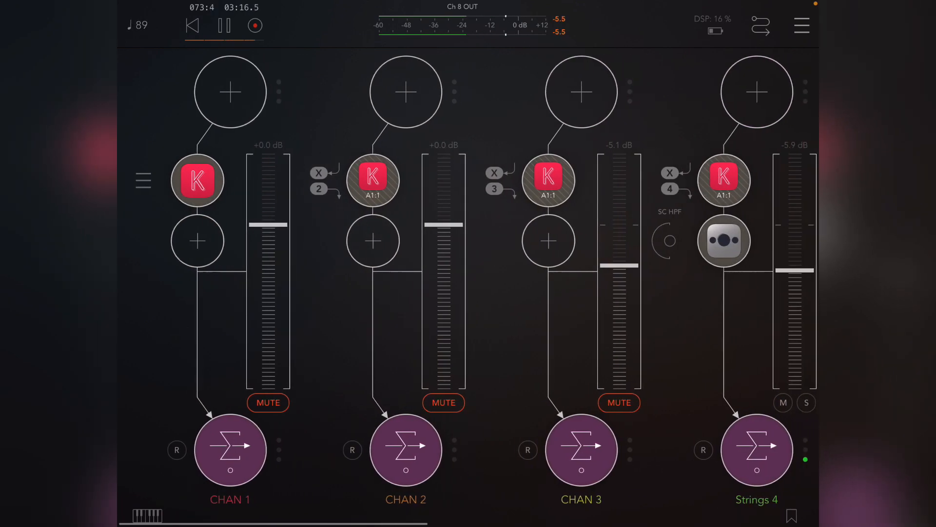
scroll(right, 3)
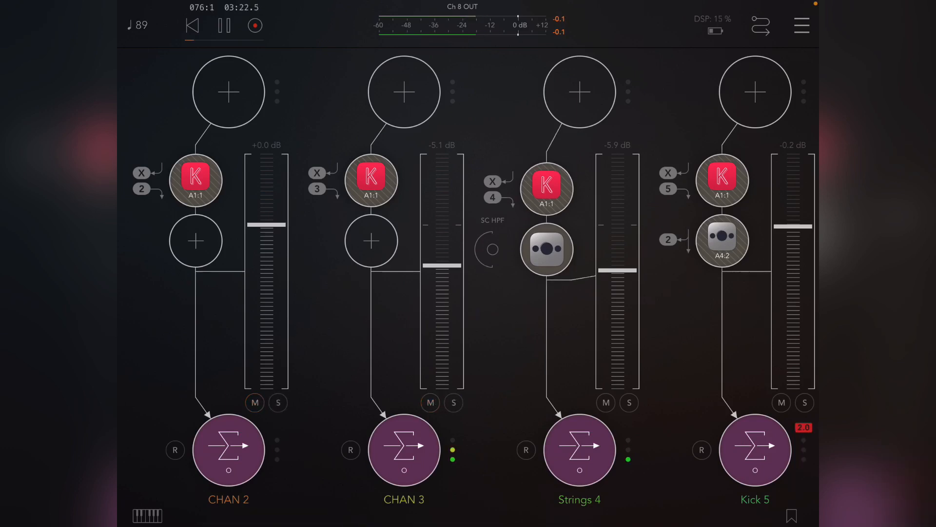
scroll(right, 3)
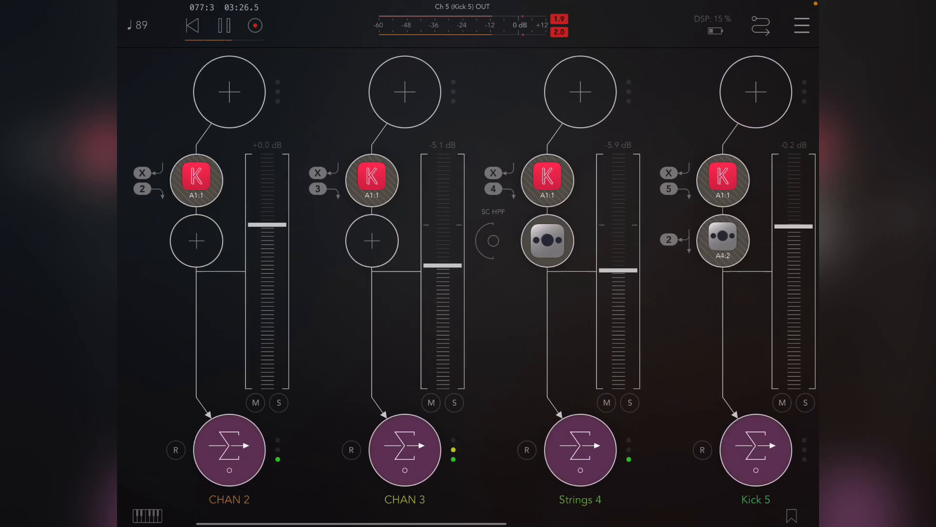
scroll(left, 3)
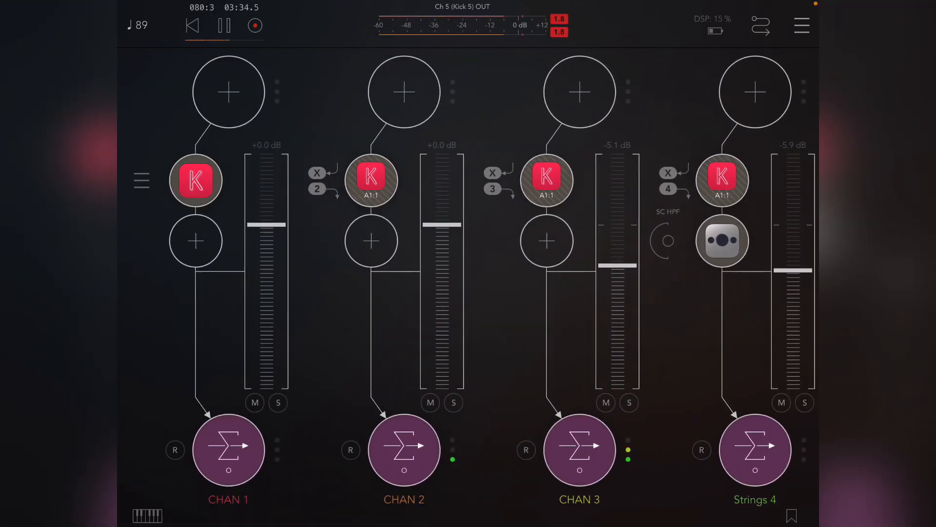
Insert FlyTape 2 after Koala Sampler on CHAN 1 and bring up its interface
click(196, 240)
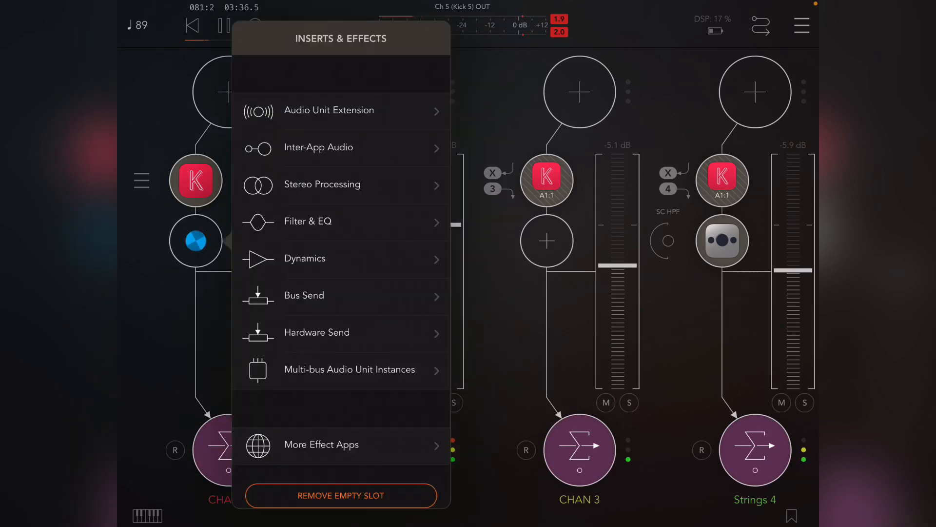
click(341, 67)
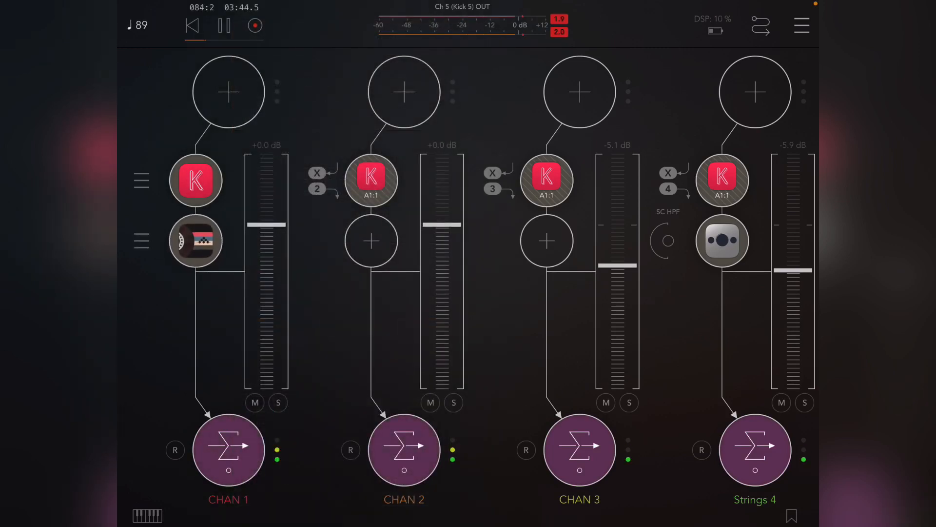
click(455, 402)
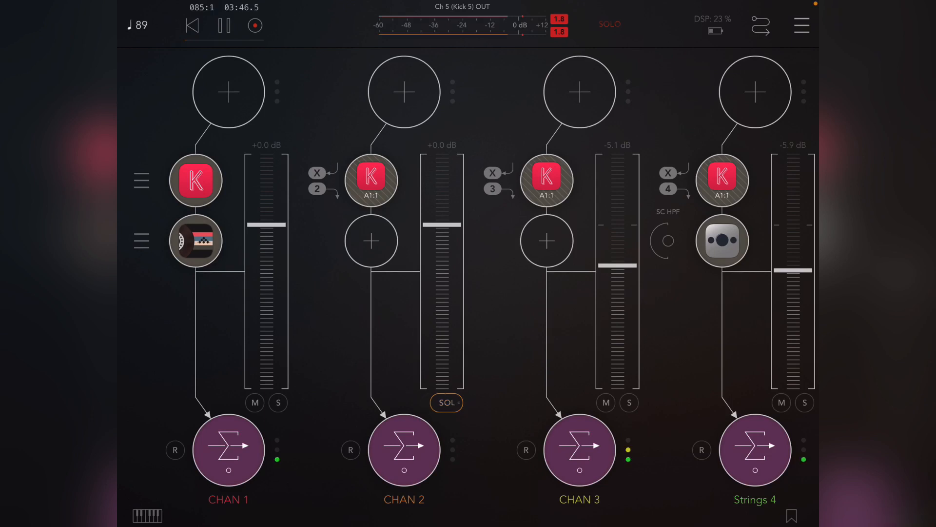
click(445, 401)
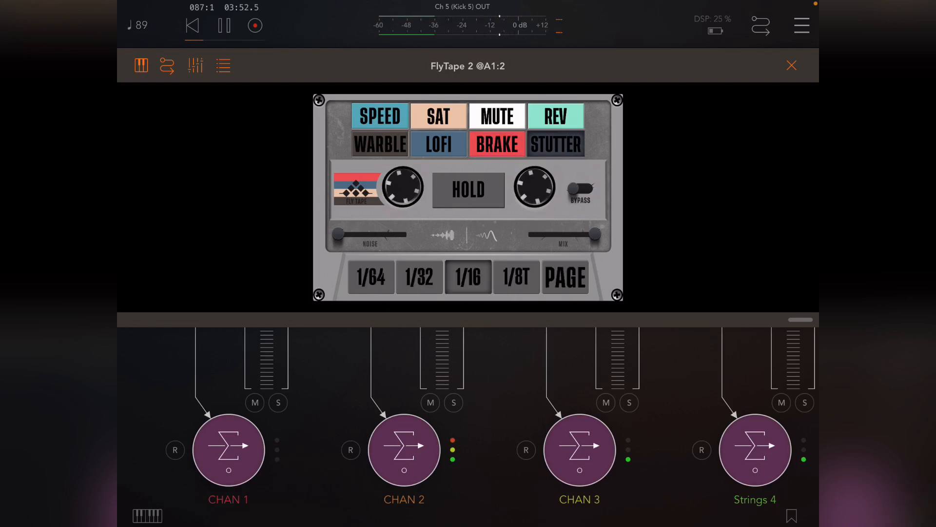
Set CHAN 1's FlyTape 2 to a 1/32 division, audition it, and return to the mixer
click(418, 276)
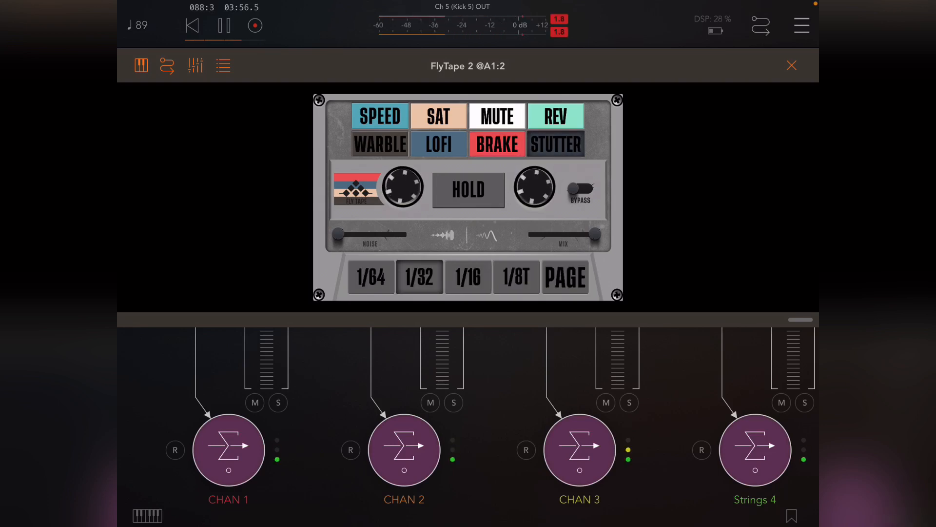
click(564, 276)
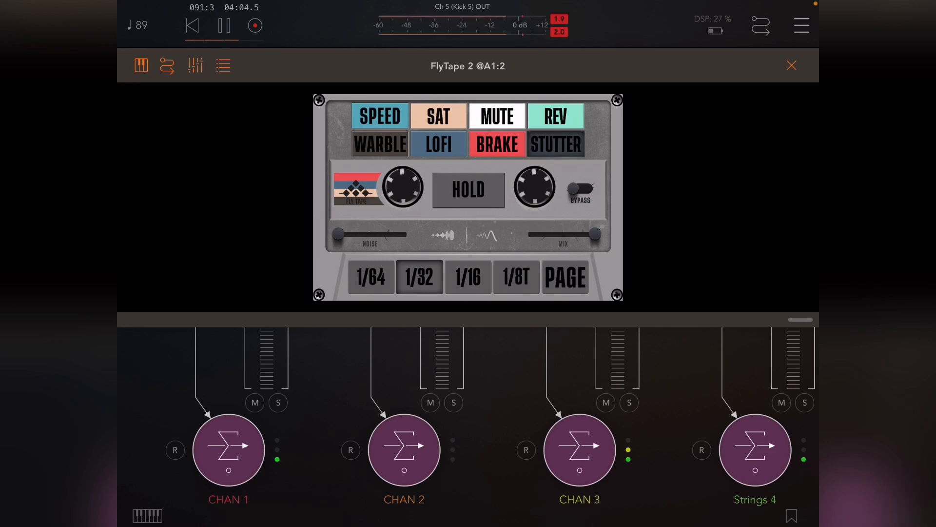
click(564, 276)
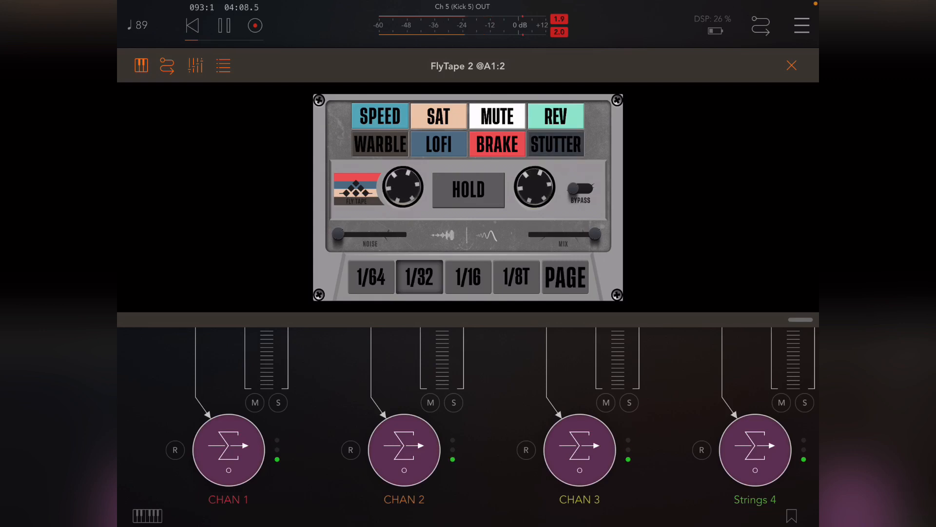
click(791, 65)
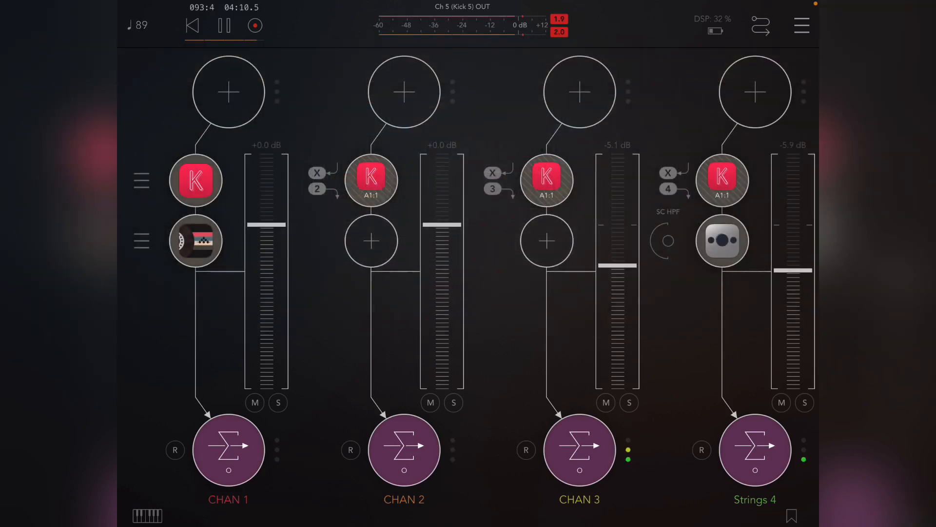
Insert FlyTape 2 on Kick 5 after its RoughRider3 effect
scroll(right, 3)
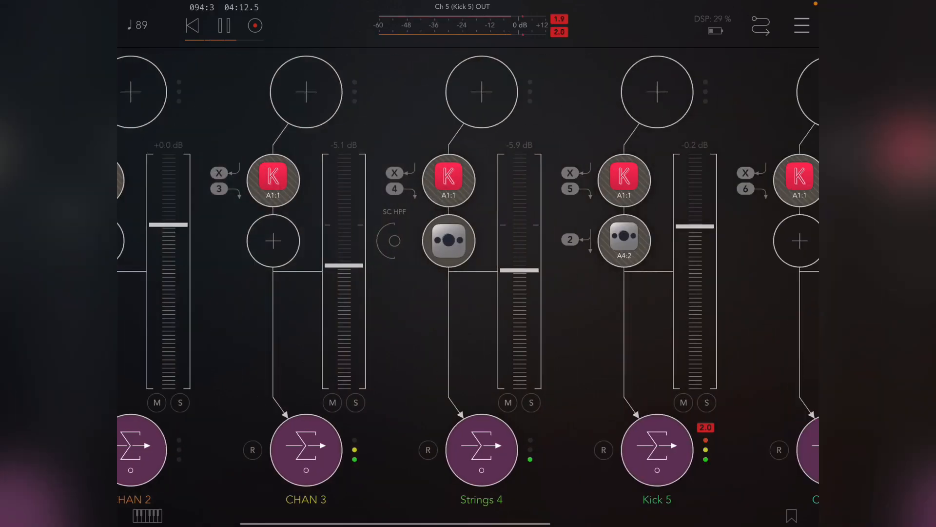
scroll(left, 3)
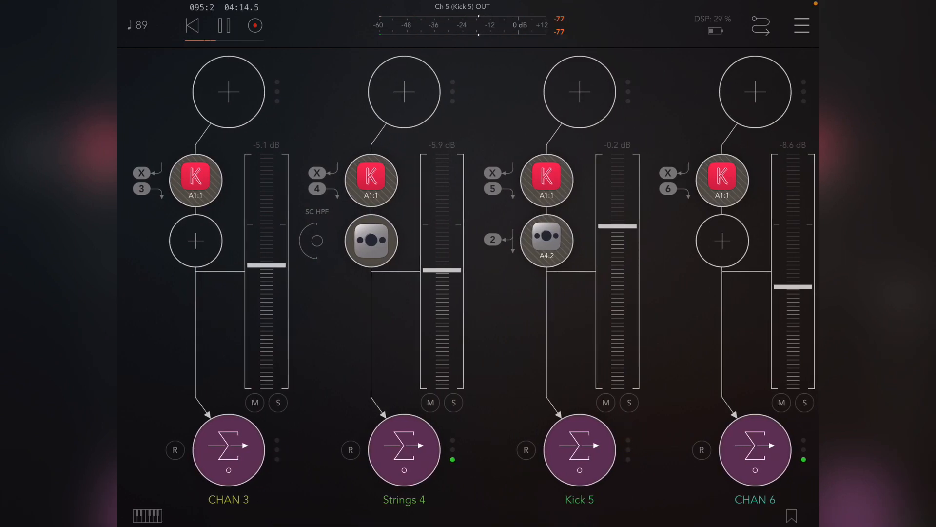
scroll(right, 3)
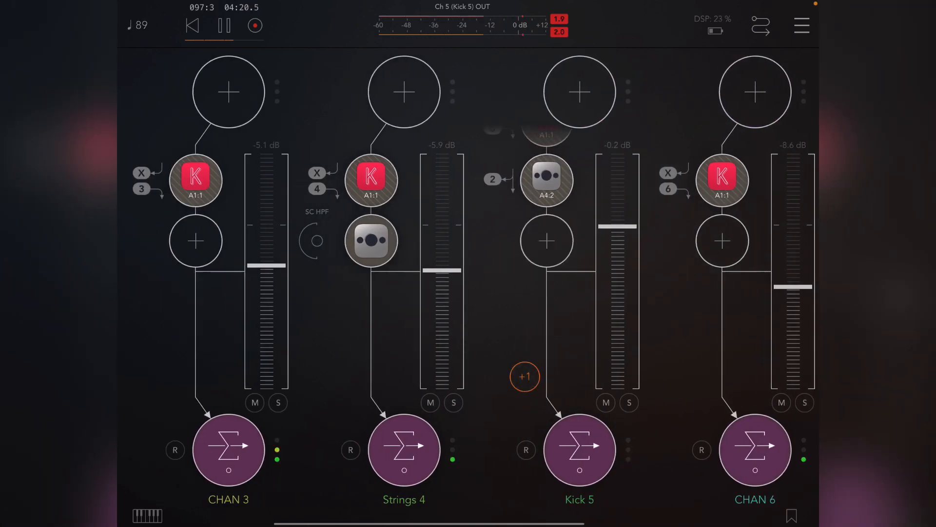
click(547, 241)
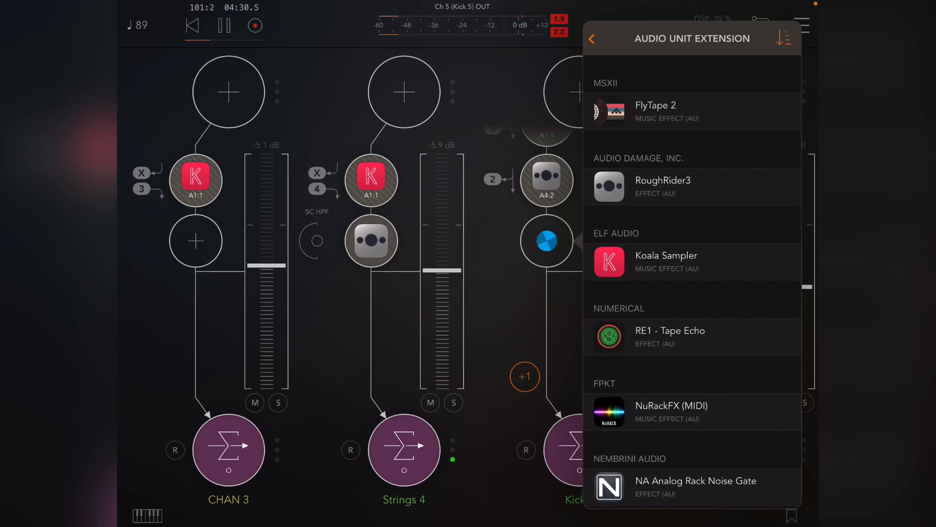
click(591, 38)
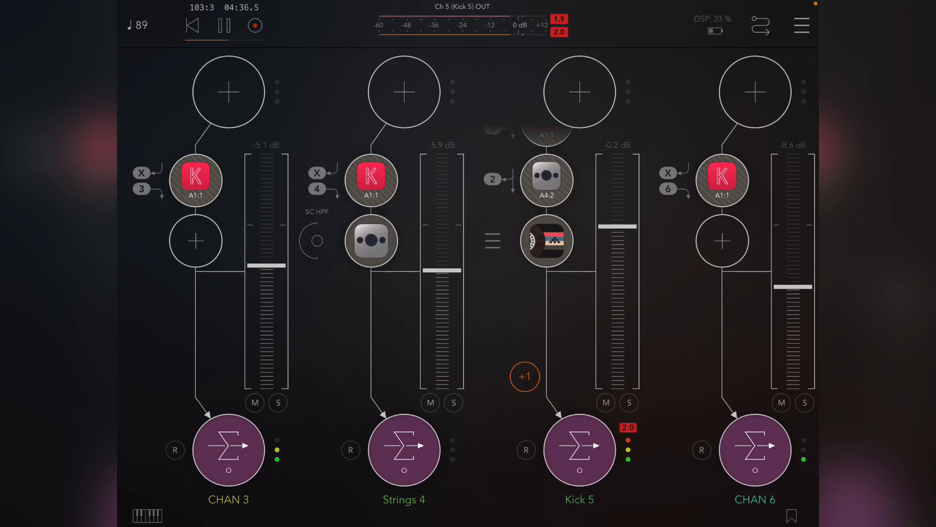
Audition Kick 5's FlyTape 2, flipping between its tape speed and note division pages
click(544, 241)
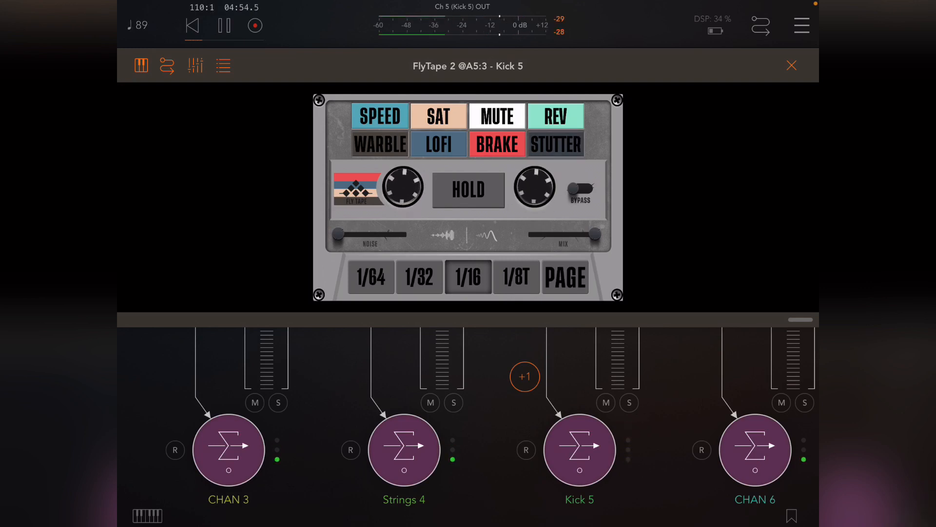
click(564, 276)
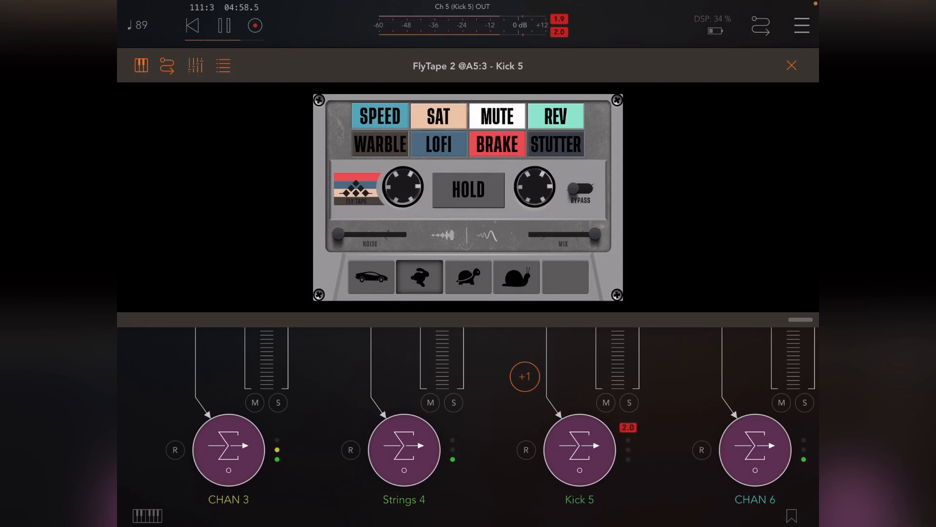
click(564, 276)
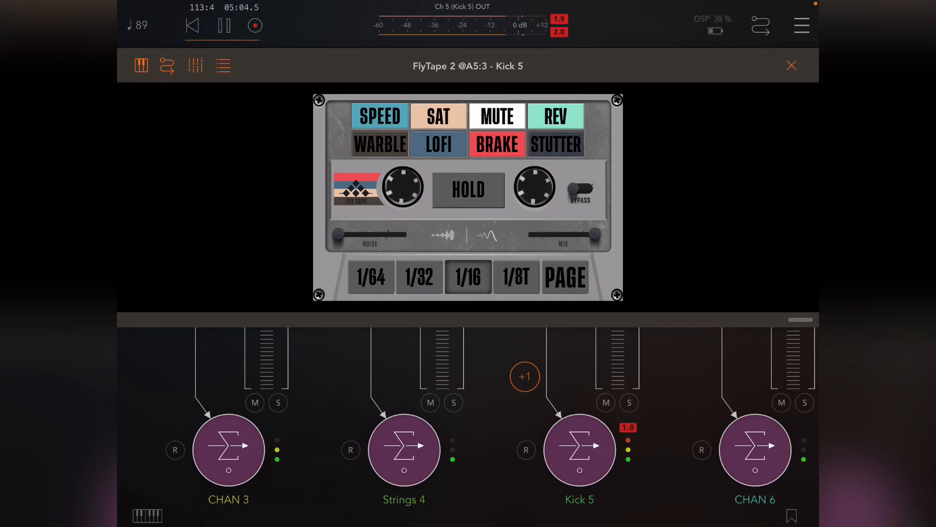
Switch to CHAN 1's FlyTape 2 instance, check its tape speed page, and return to the mixer
click(792, 65)
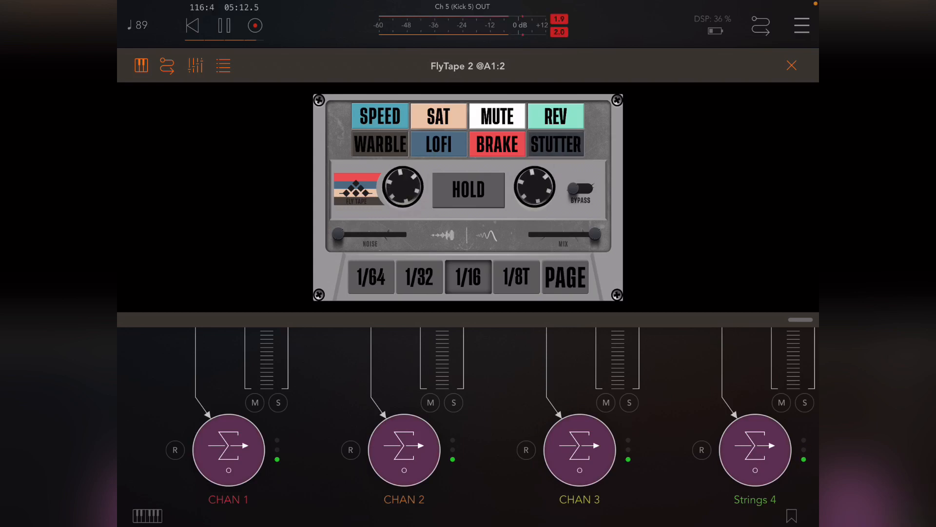
click(564, 276)
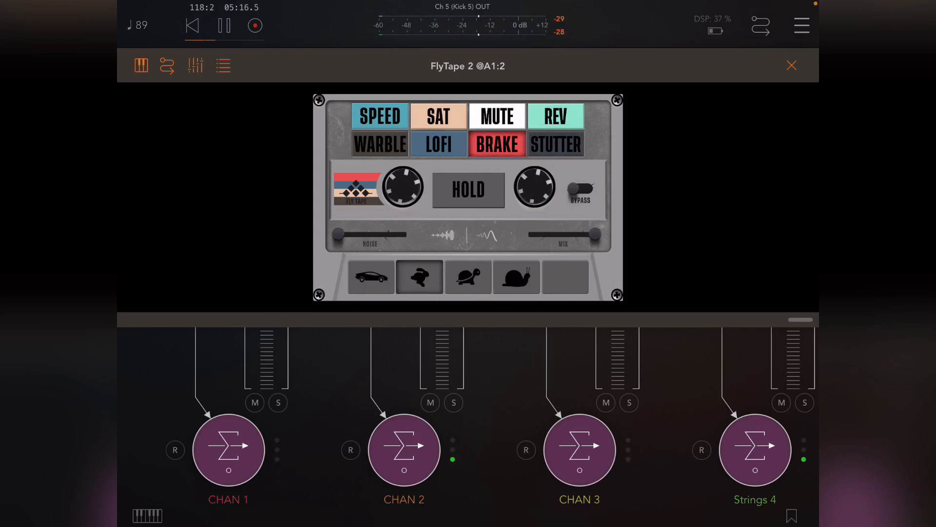
click(792, 66)
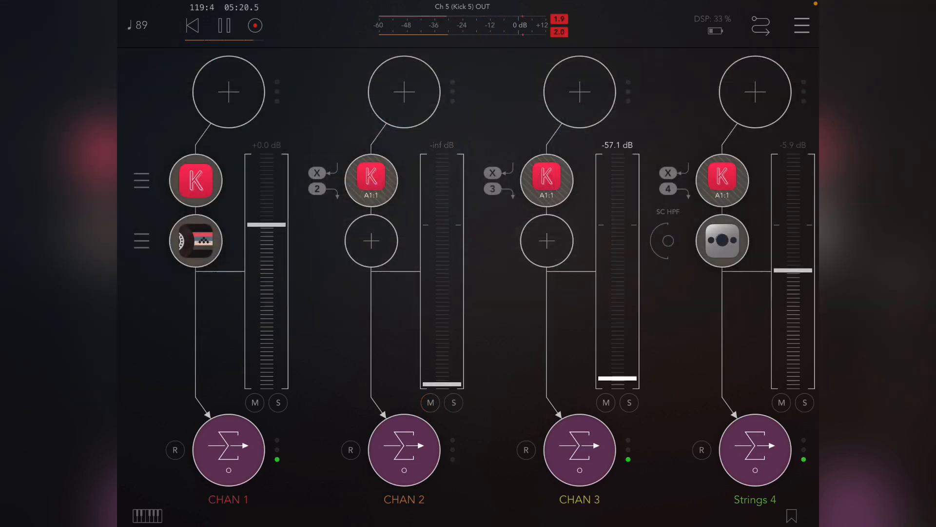
Scroll the mixer to its last channel and the +AUDIO / +MIDI / +IMPORT options
scroll(right, 3)
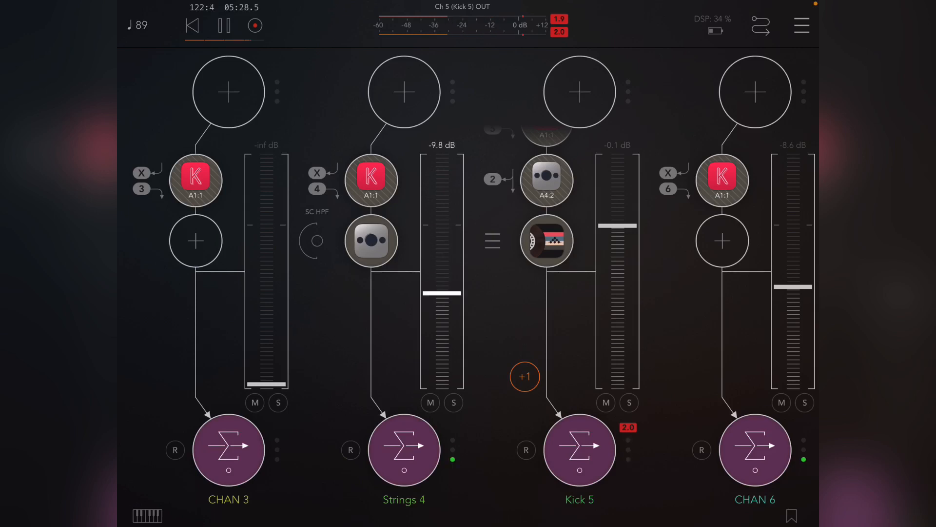
scroll(left, 3)
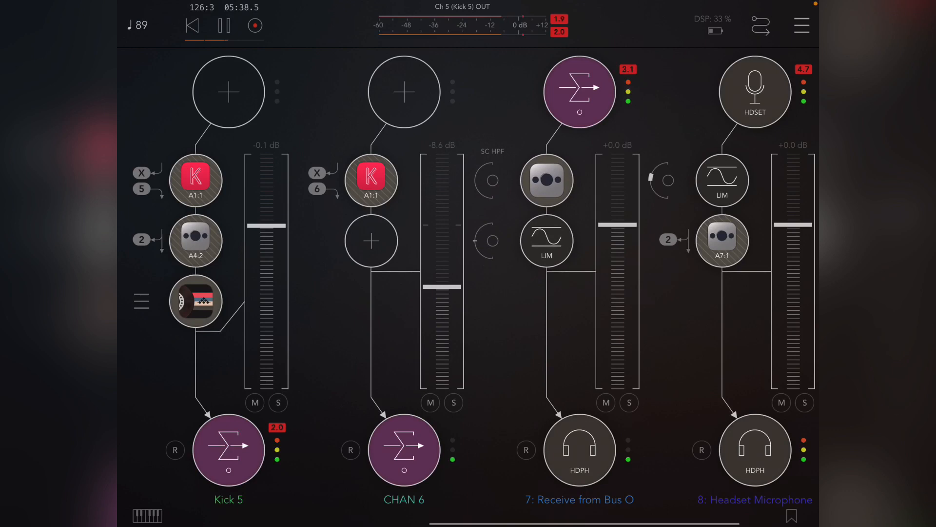
scroll(right, 3)
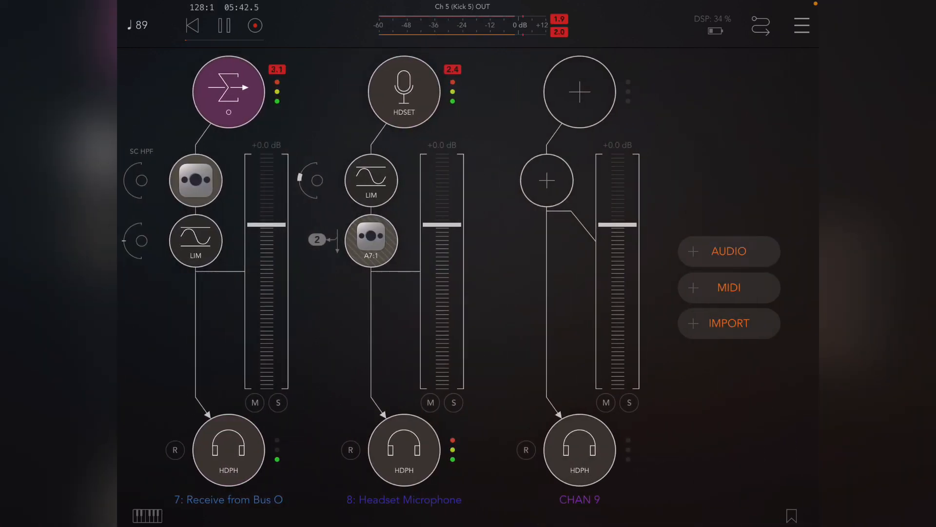
Choose an Audio Unit Extension as the source for the new CHAN 9
click(578, 91)
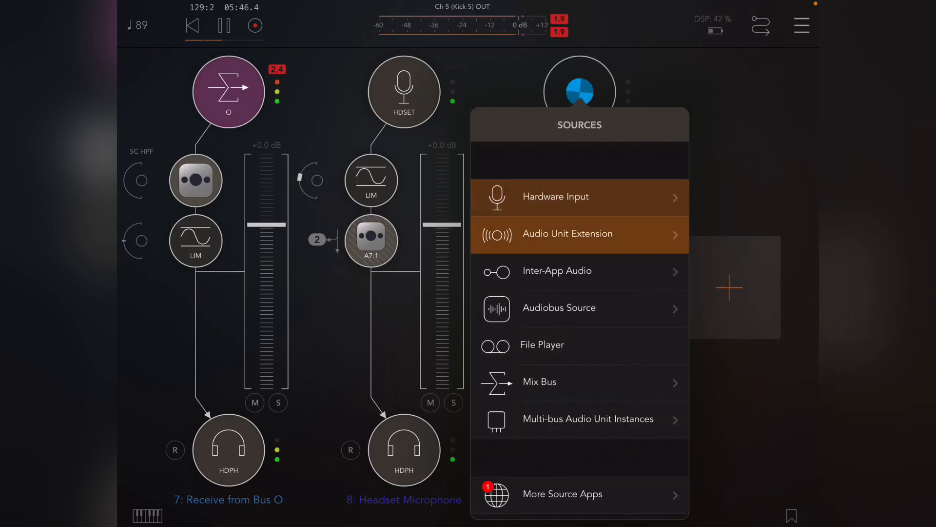
click(568, 234)
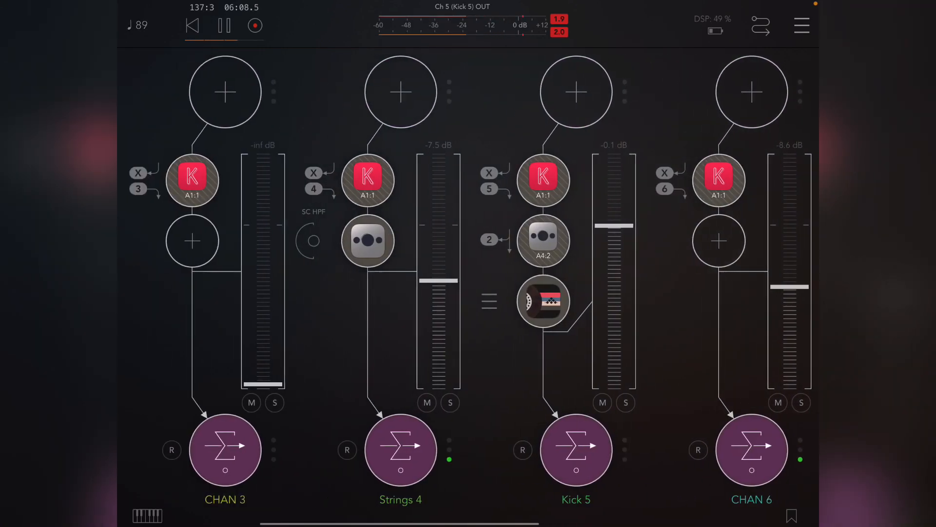
Scroll the mixer back across to CHAN 1 and its Bus A send area
scroll(left, 3)
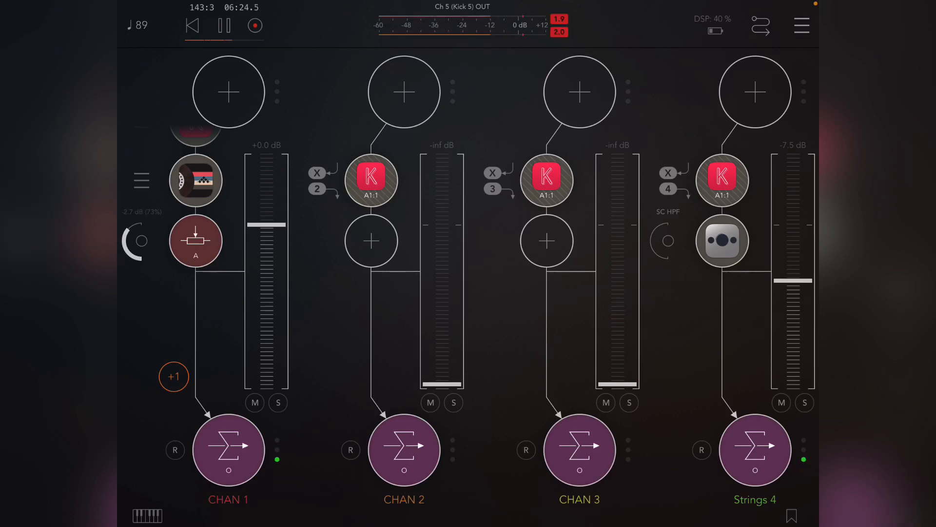
scroll(right, 3)
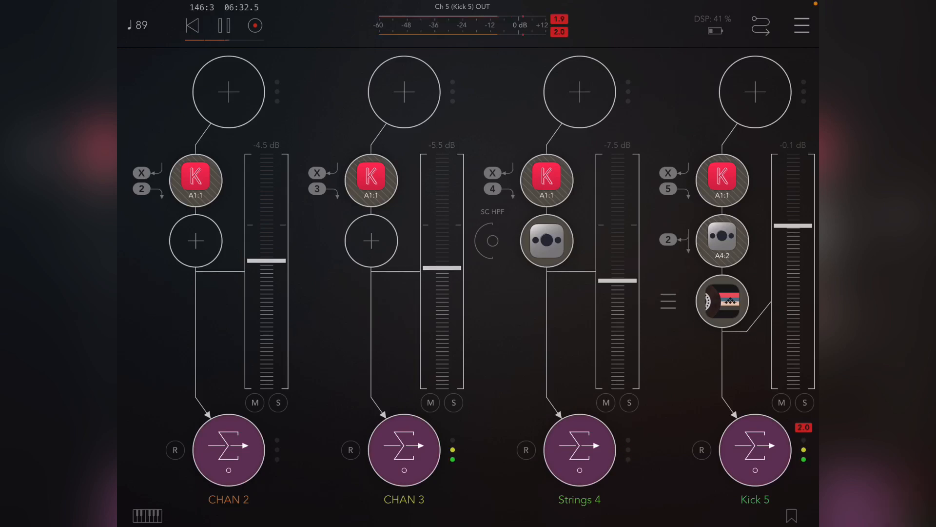
scroll(right, 3)
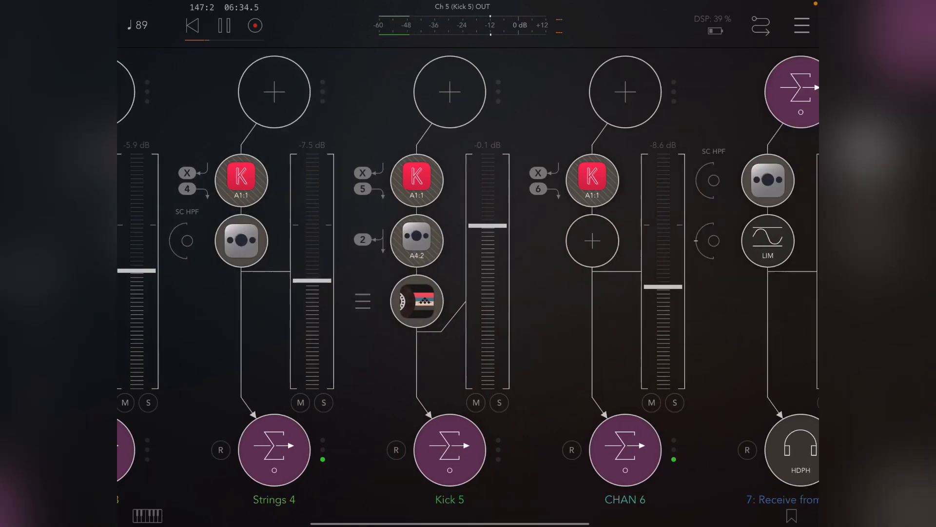
scroll(left, 3)
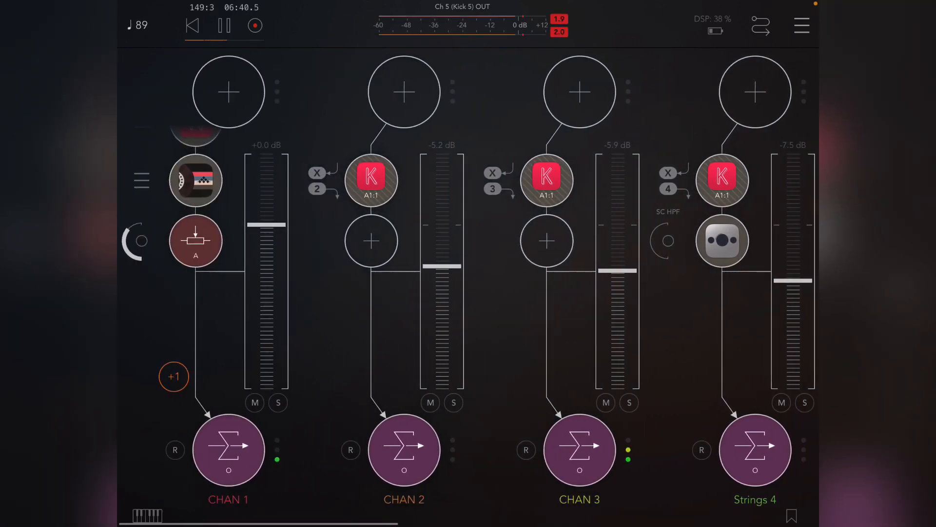
Add a Send to Bus A on CHAN 2 while CHAN 1 and CHAN 3 are muted, then unmute CHAN 1
click(253, 401)
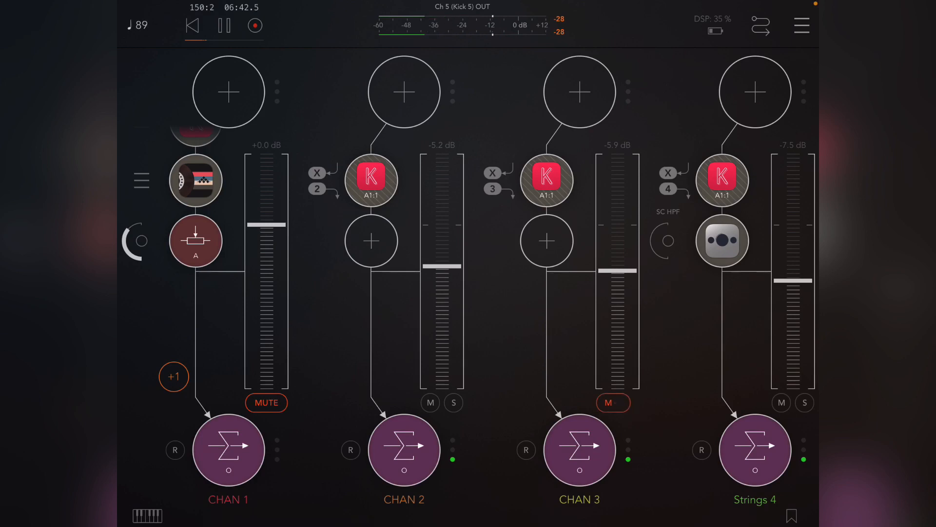
click(612, 401)
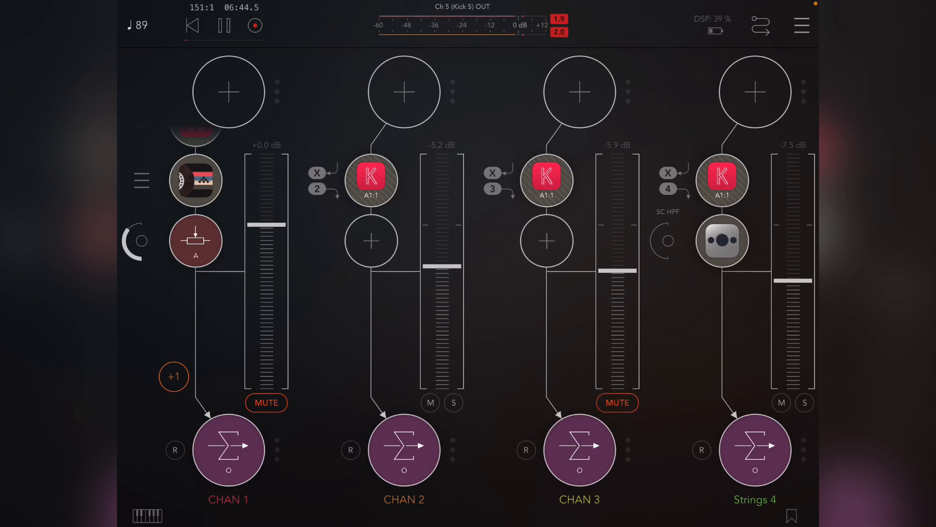
click(371, 240)
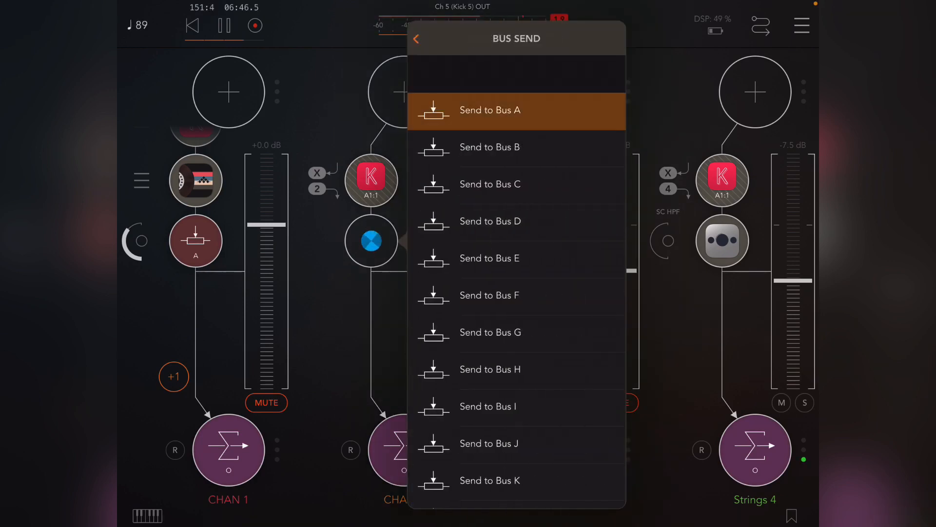
click(417, 38)
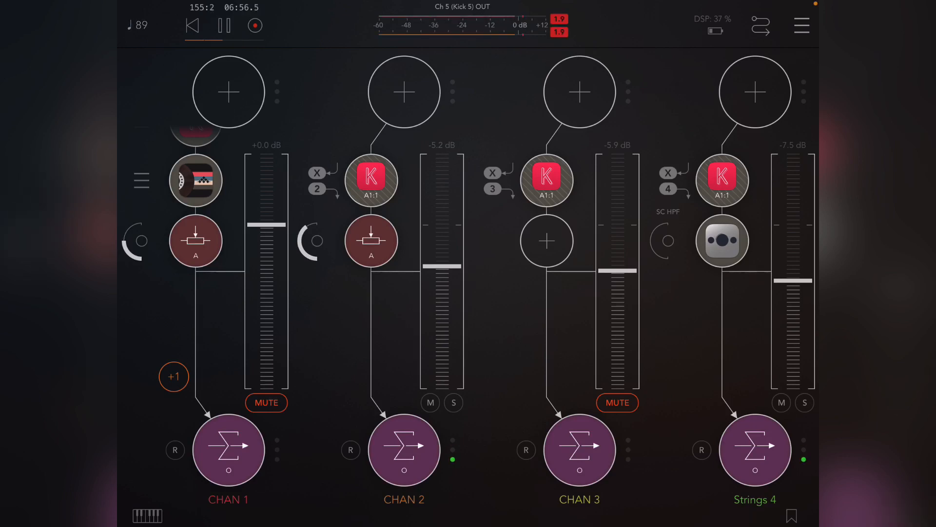
click(265, 402)
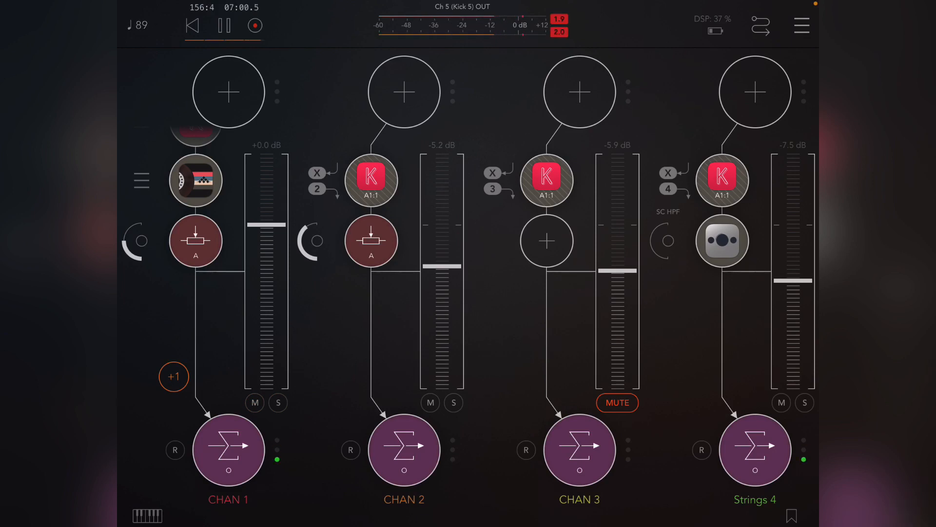
scroll(right, 3)
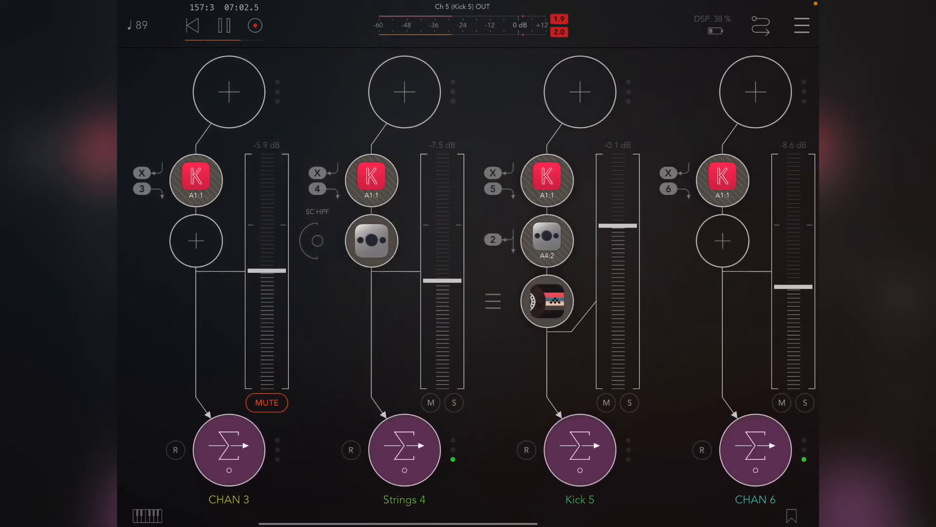
Add a Send to Bus A on CHAN 3
click(266, 402)
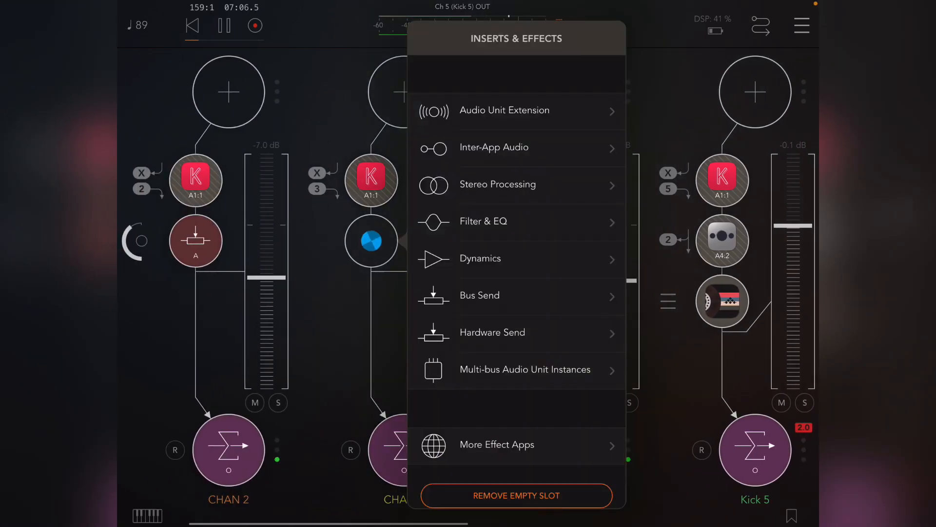
click(480, 294)
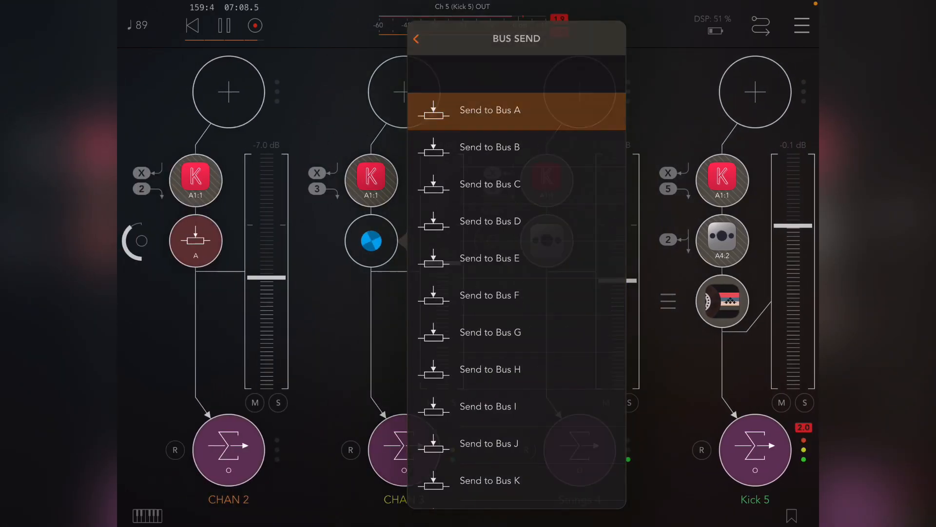
click(416, 38)
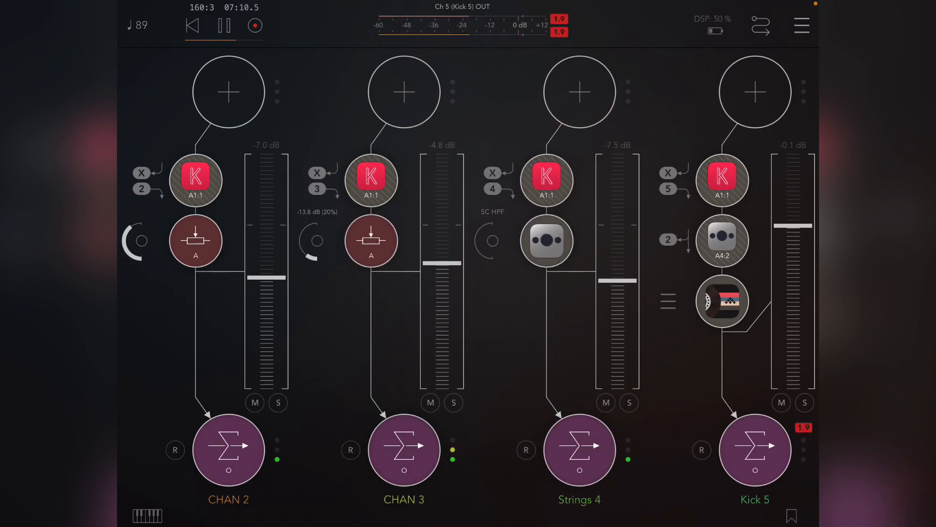
Mute the other channels, including Kick 5 and CHAN 6, so CHAN 3 plays alone
click(430, 403)
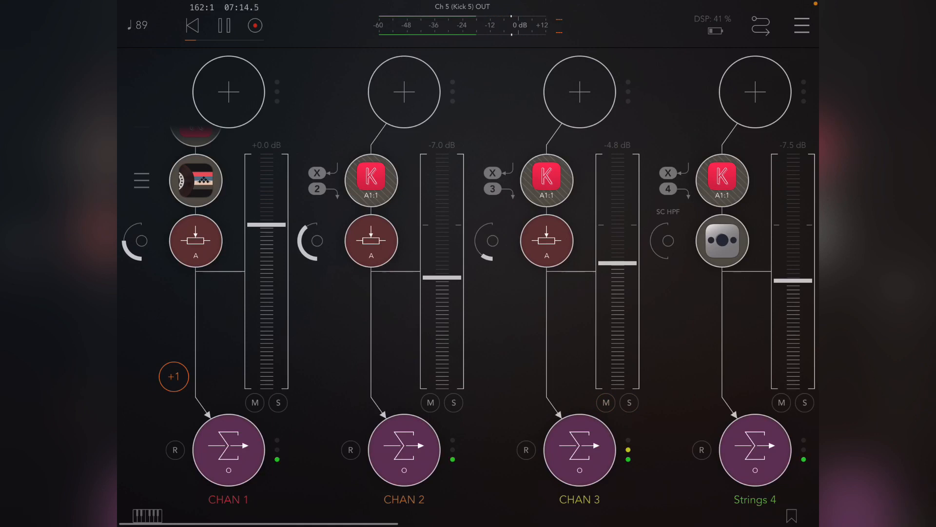
scroll(right, 3)
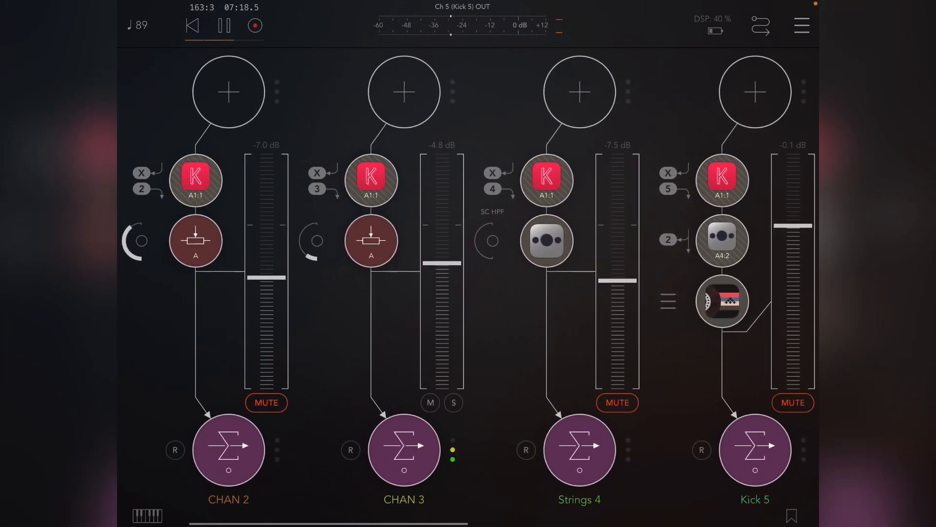
scroll(right, 3)
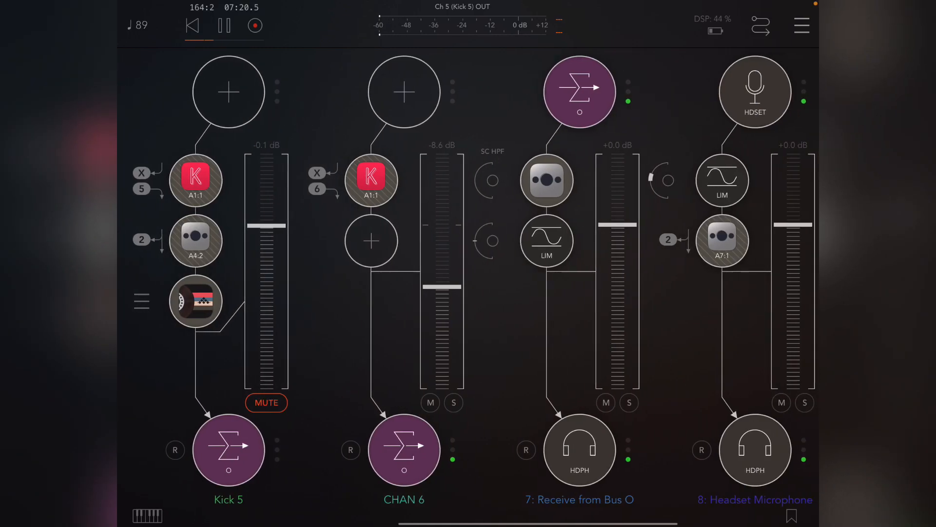
click(431, 403)
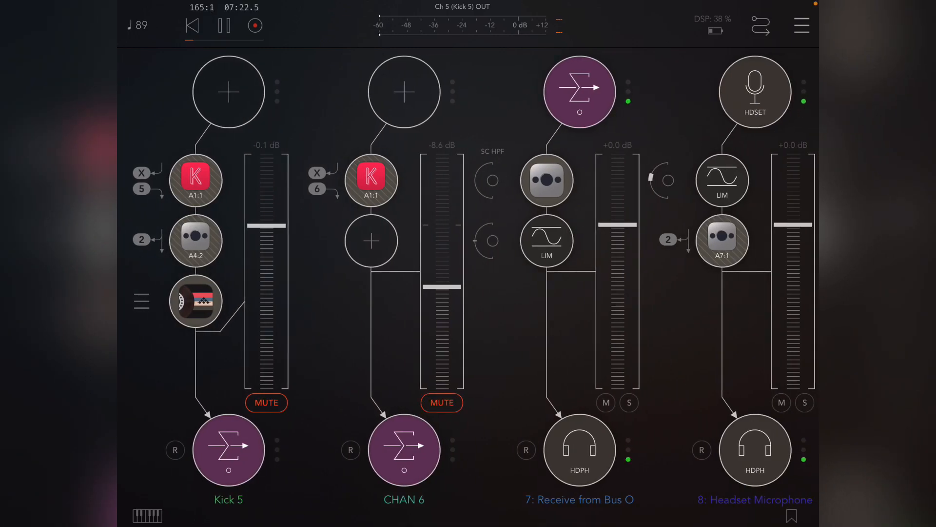
scroll(left, 3)
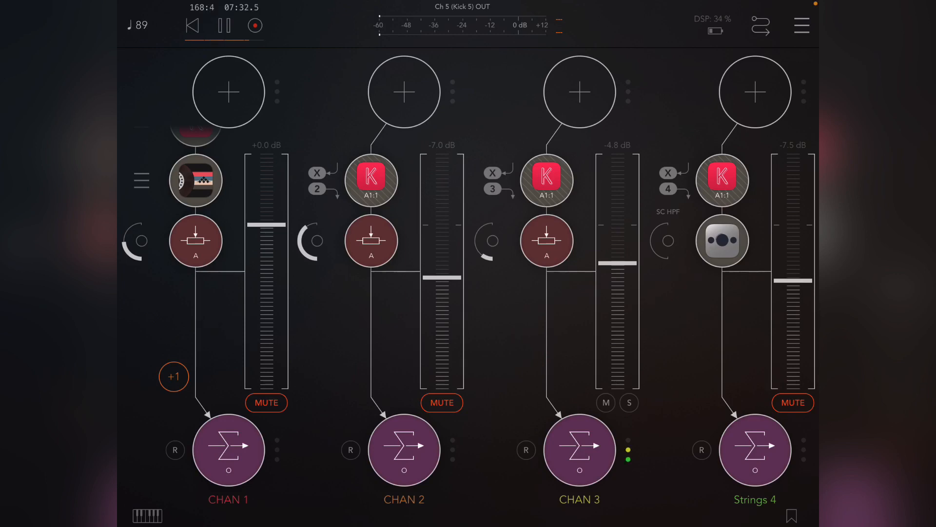
Make the Bus A sends on CHAN 1, CHAN 2 and CHAN 3 post-fader, then unmute CHAN 1
click(195, 241)
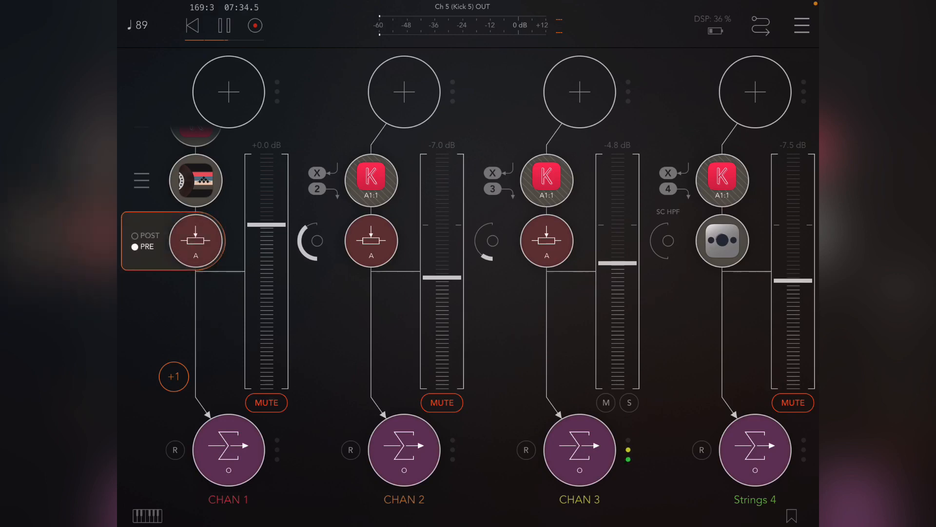
click(146, 235)
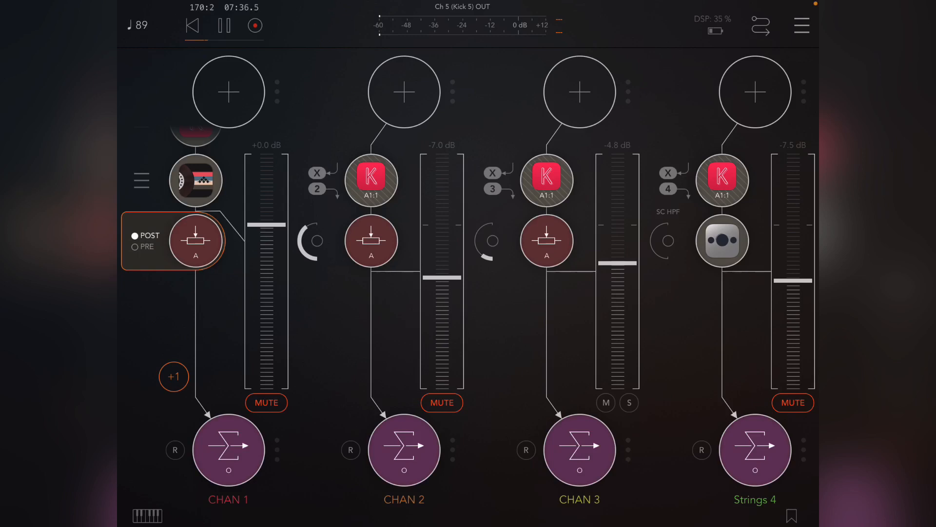
click(371, 241)
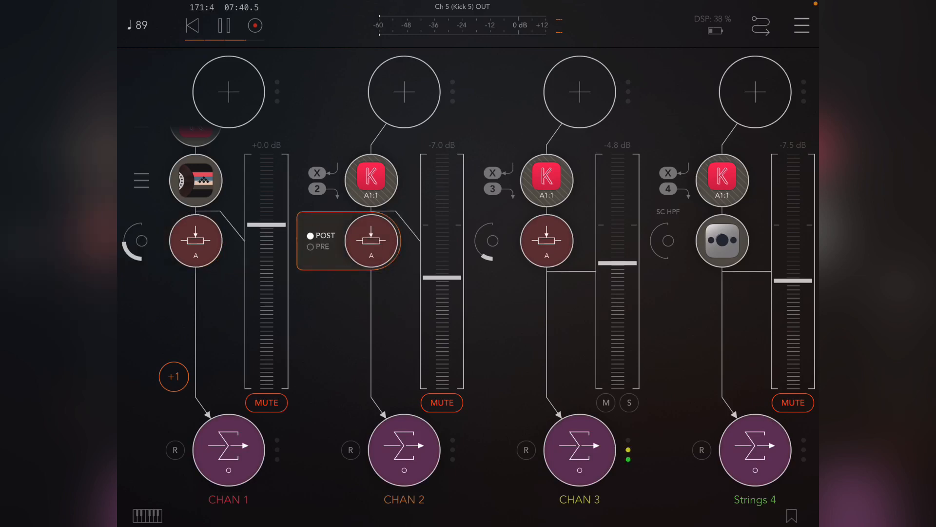
click(546, 241)
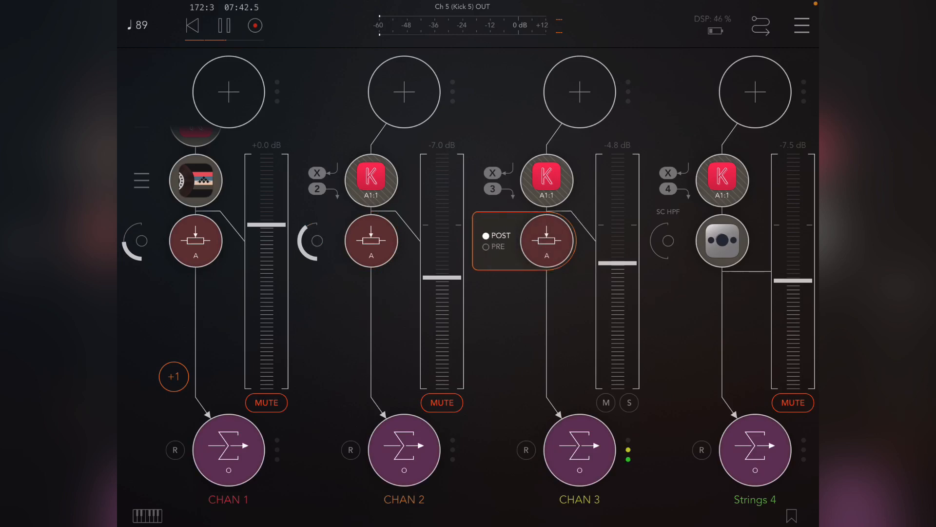
scroll(right, 3)
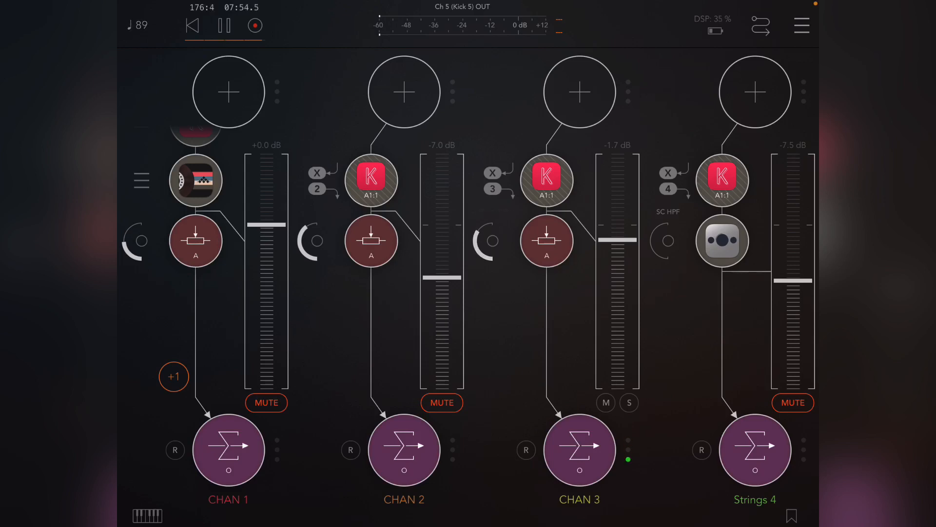
click(265, 402)
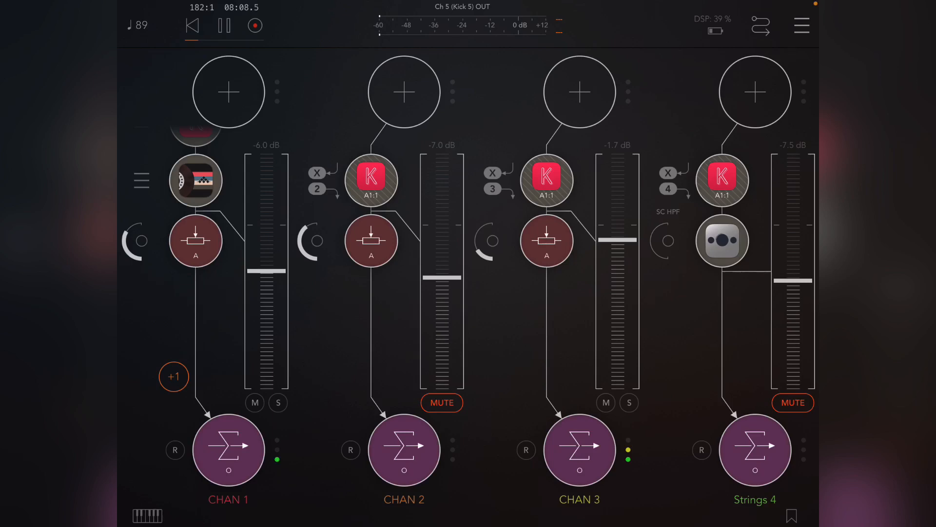
Scroll across the mixer to review the unmuted CHAN 2 and CHAN 6 against muted Strings 4 and Kick 5
scroll(right, 3)
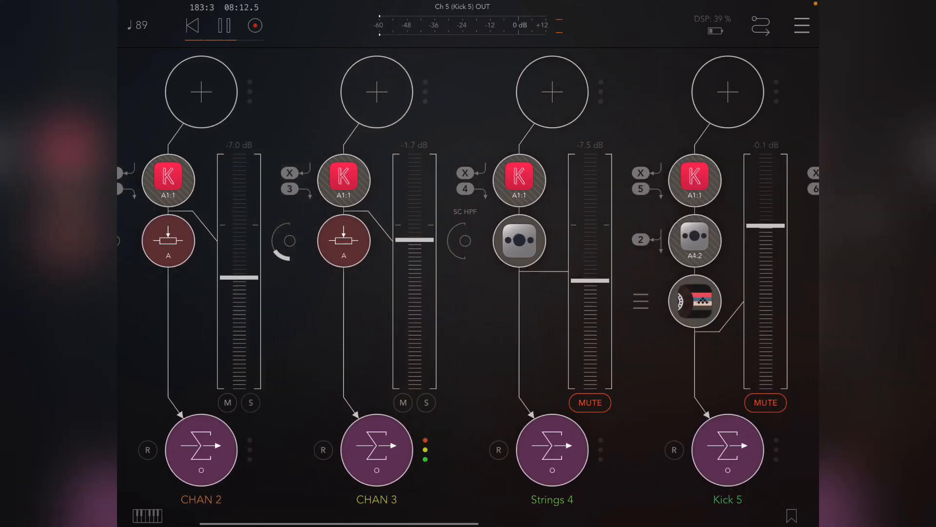
scroll(right, 3)
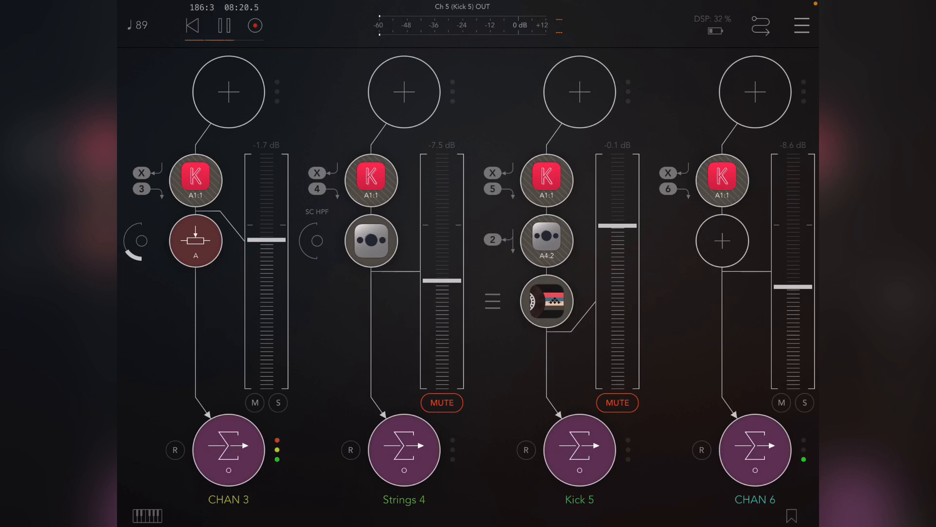
scroll(left, 3)
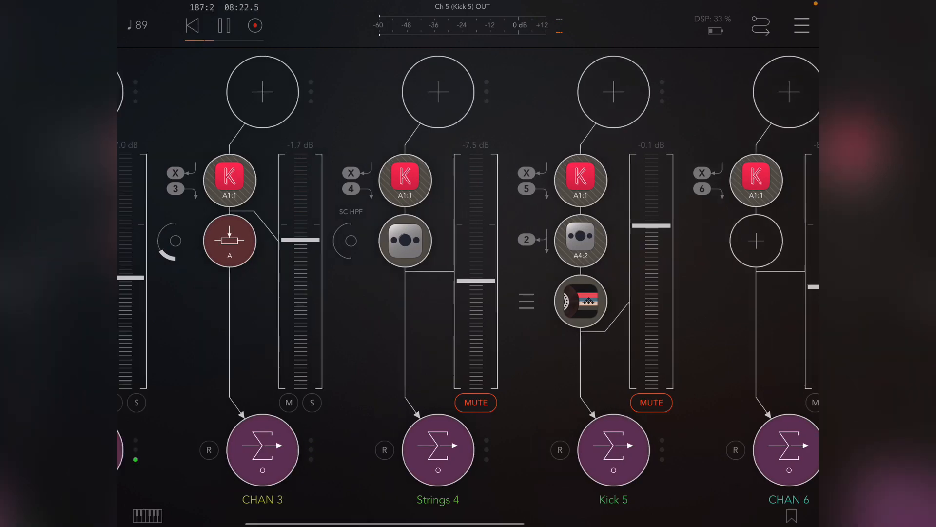
scroll(right, 3)
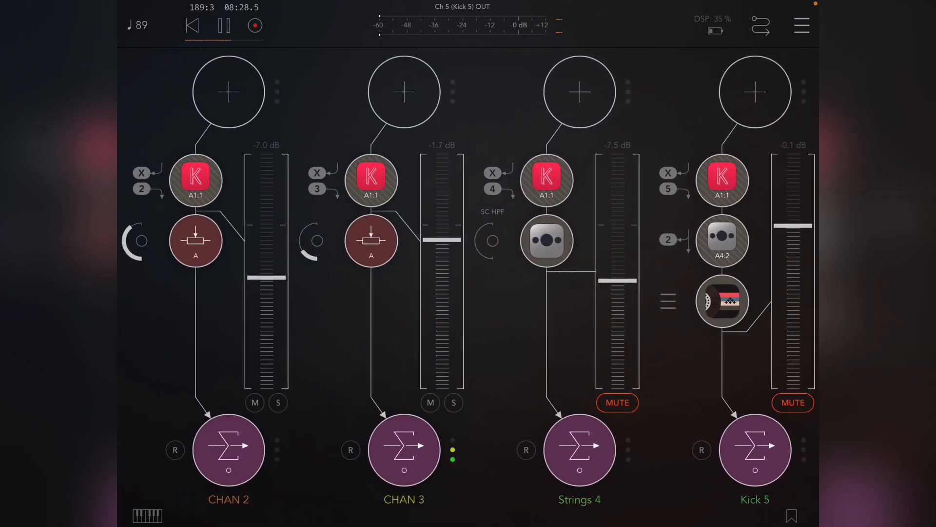
scroll(right, 3)
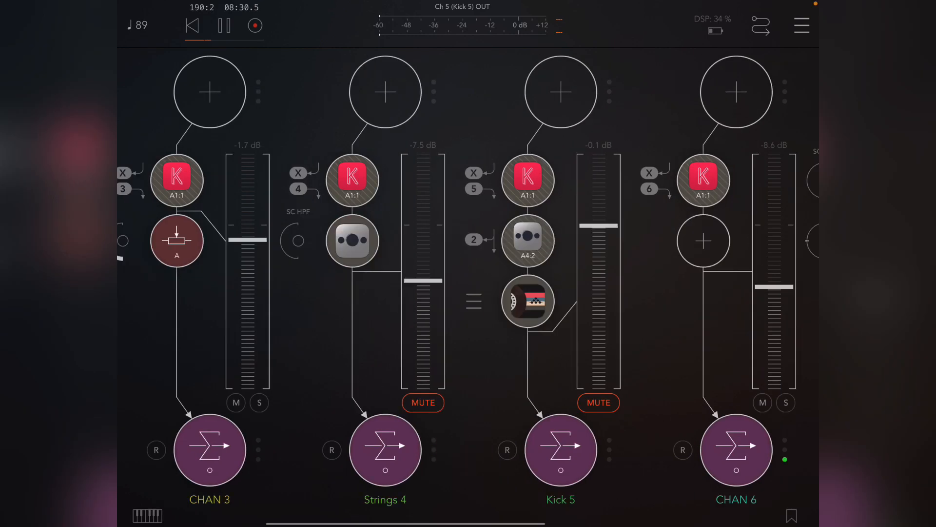